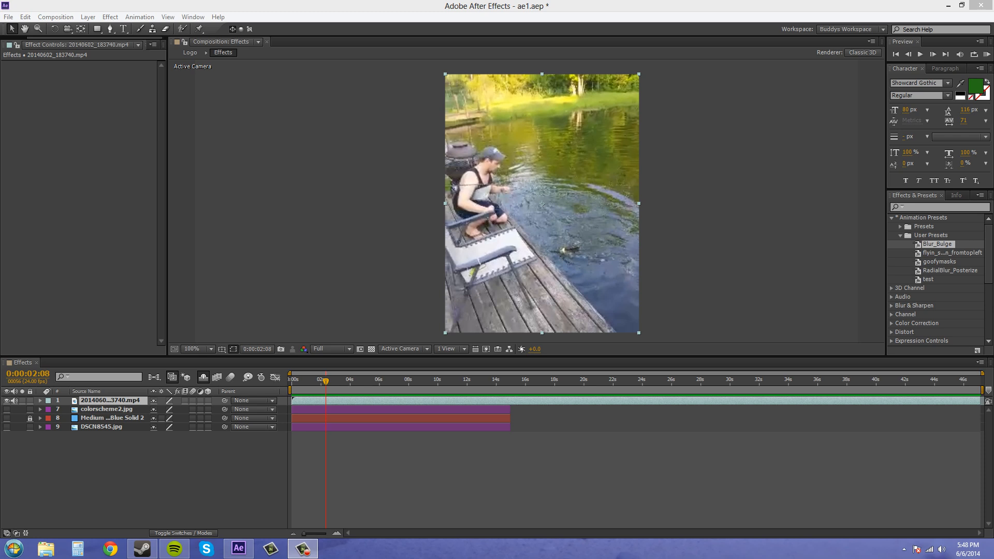
mouse_move(250, 378)
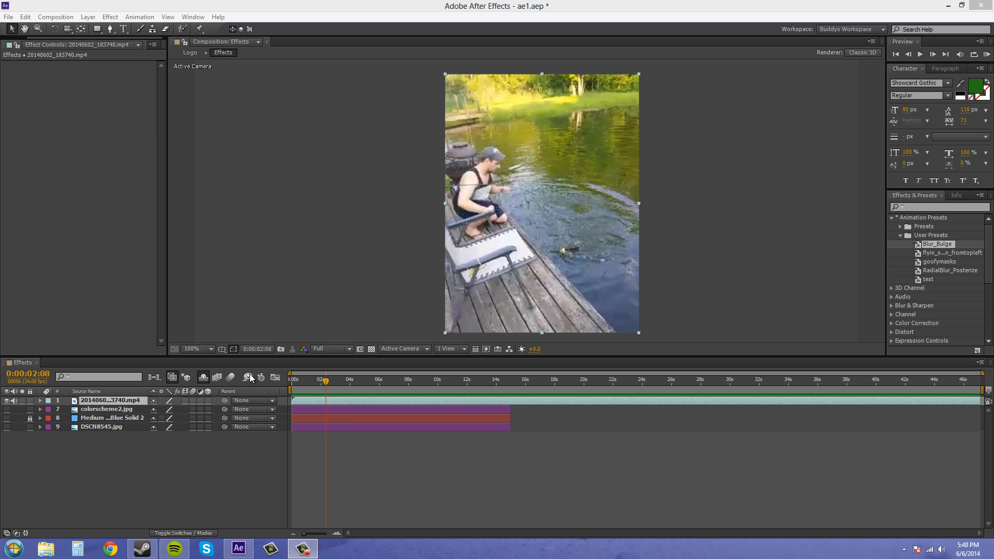
mouse_move(249, 378)
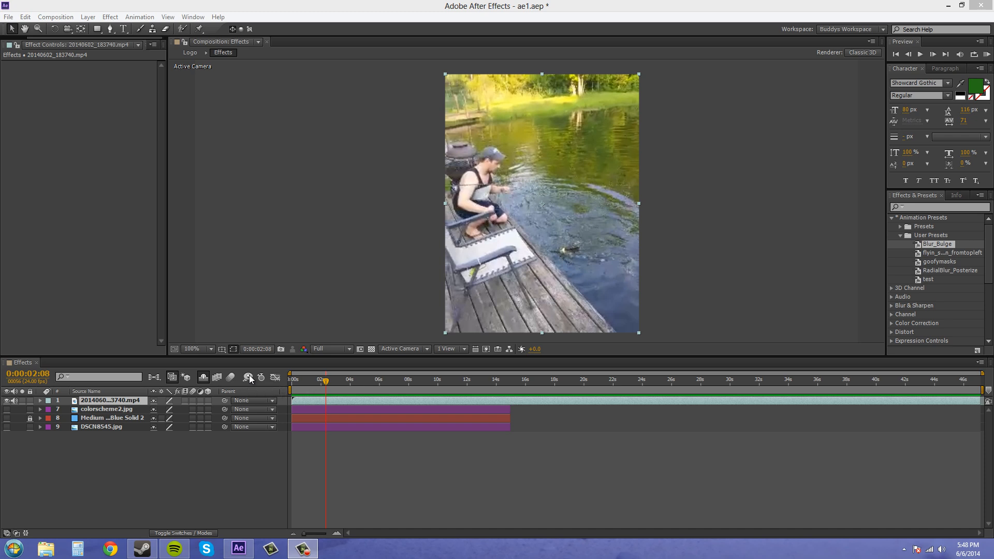
mouse_move(269, 303)
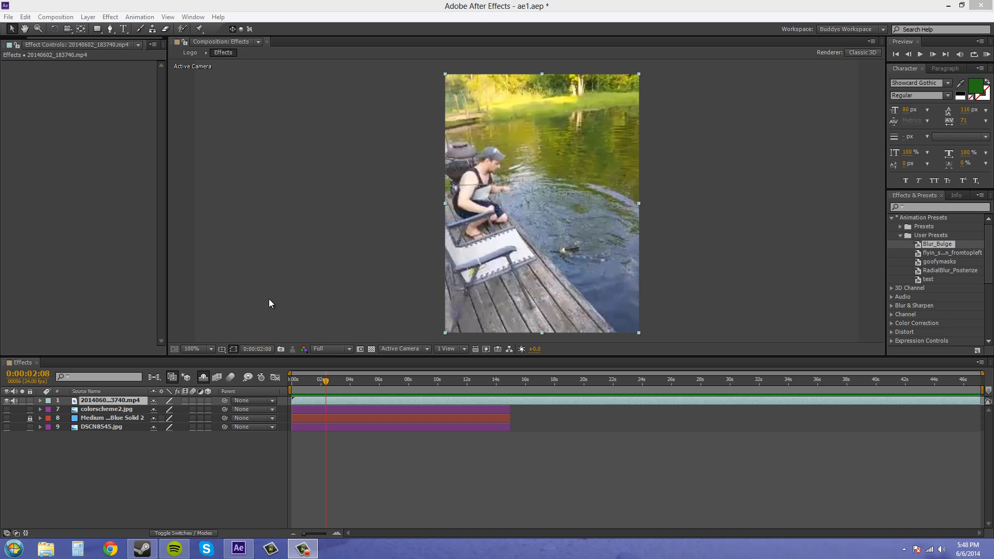
mouse_move(266, 293)
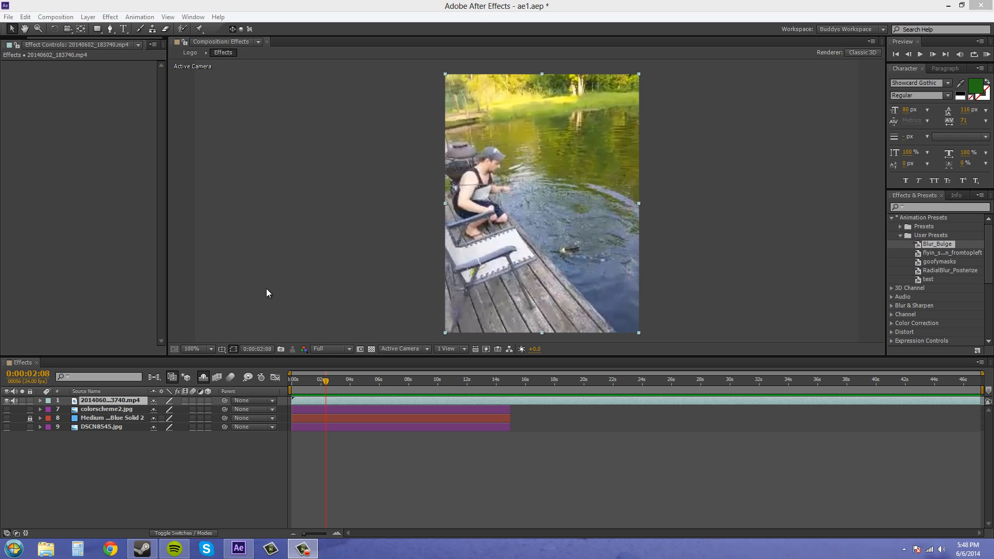
mouse_move(248, 378)
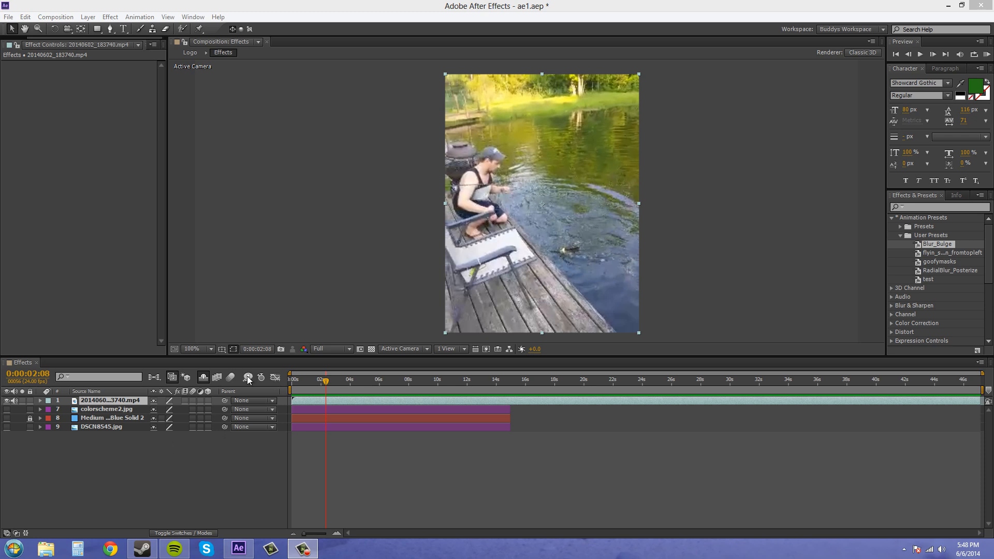
mouse_move(248, 377)
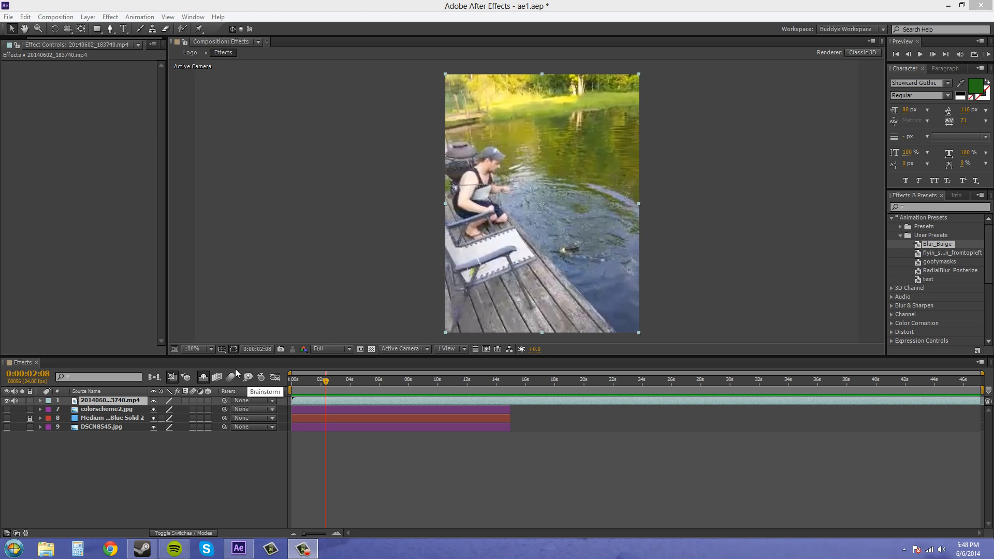
mouse_move(104, 269)
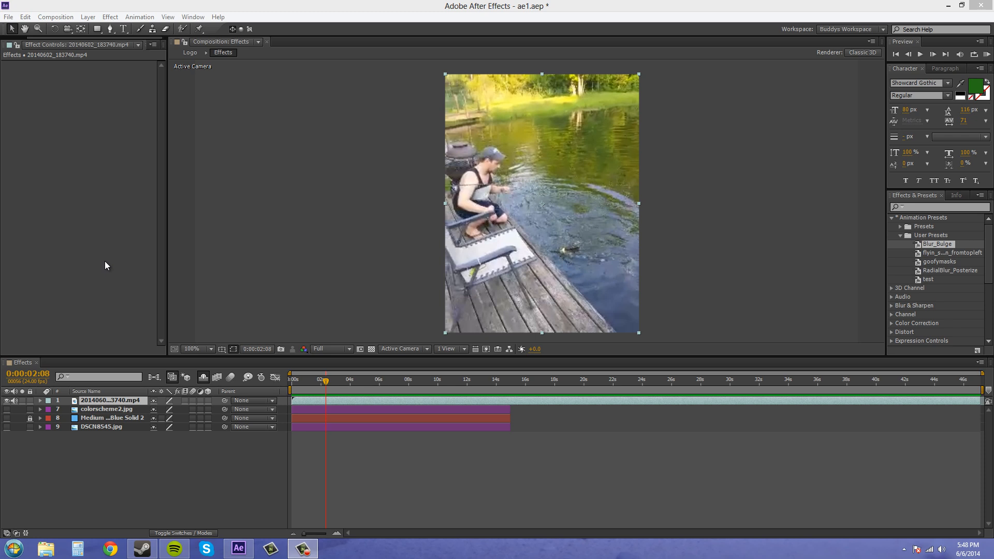
mouse_move(62, 222)
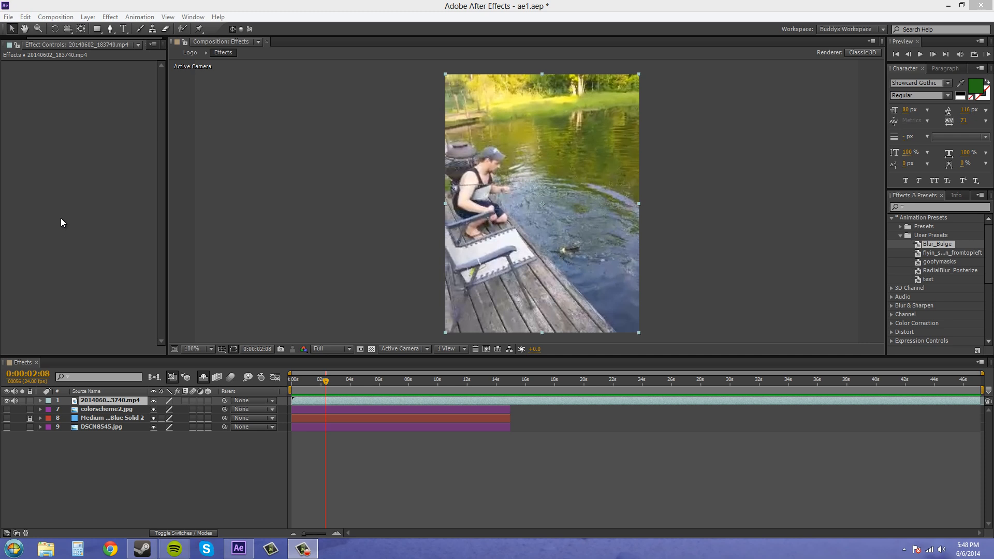
mouse_move(222, 341)
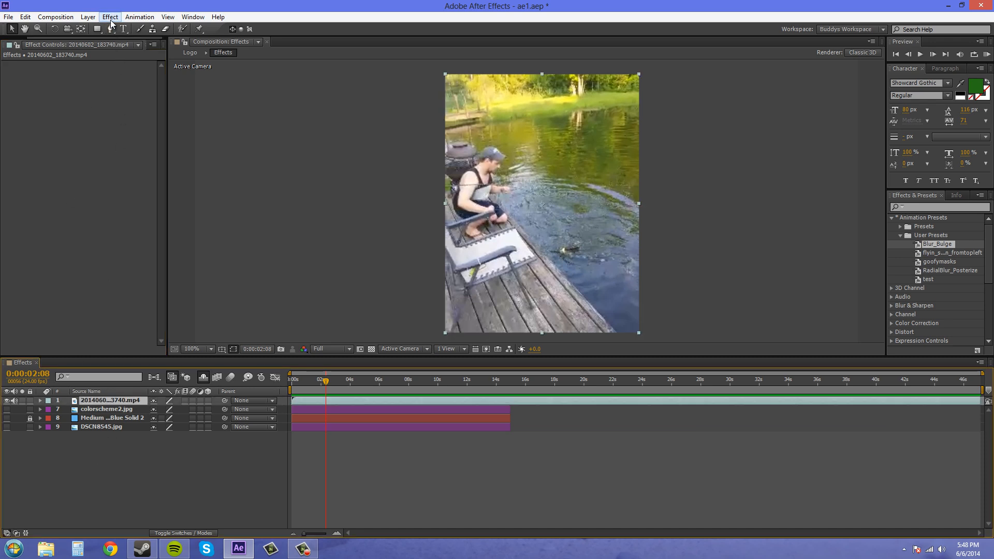
- Apply CC Radial Blur and Venetian Blinds effects to the video layer from the Effect menu
left_click(110, 17)
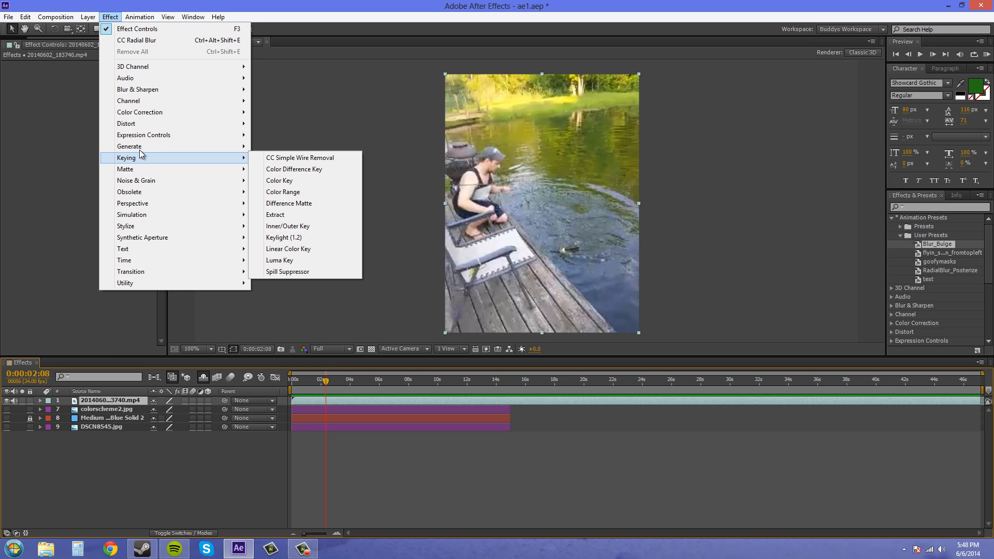
mouse_move(138, 89)
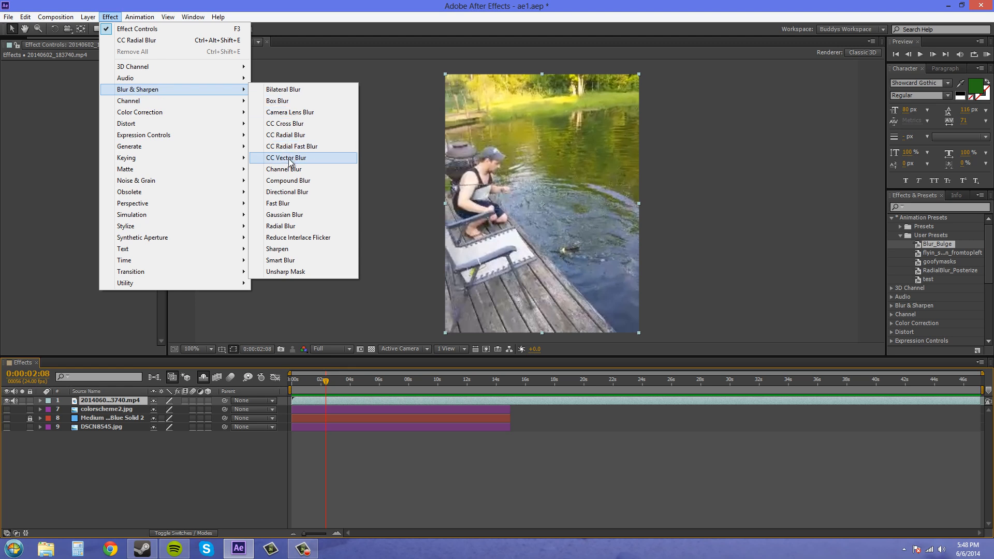
mouse_move(294, 184)
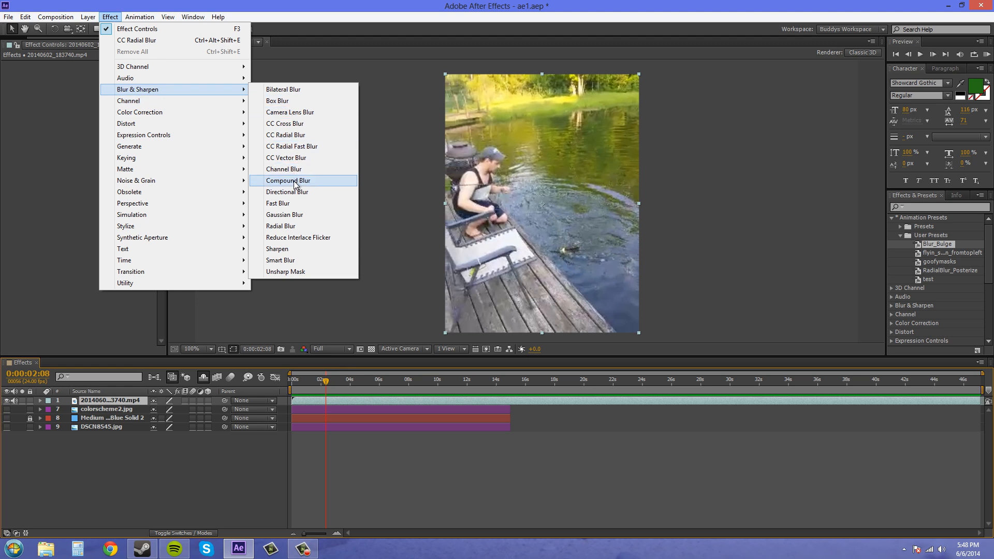
mouse_move(290, 123)
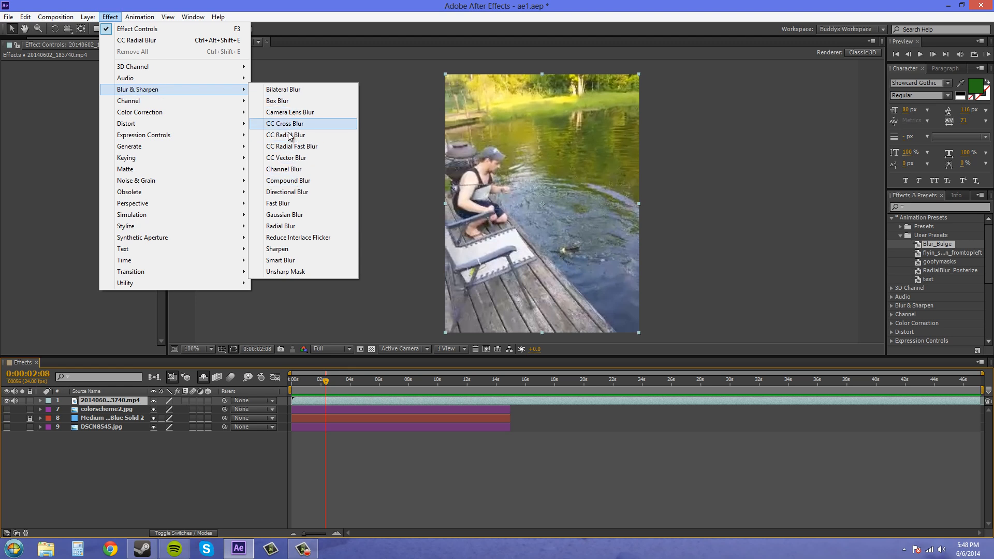
left_click(286, 135)
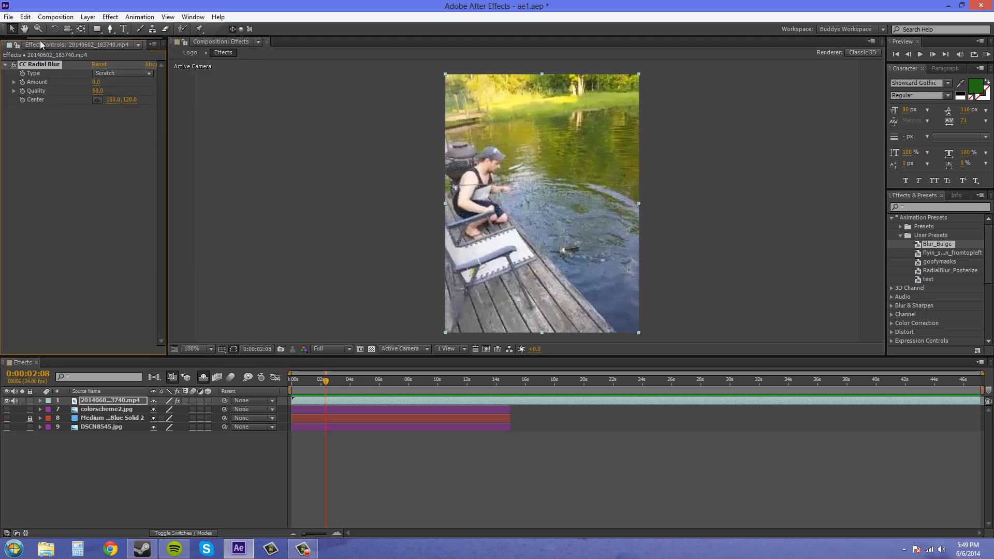
left_click(110, 16)
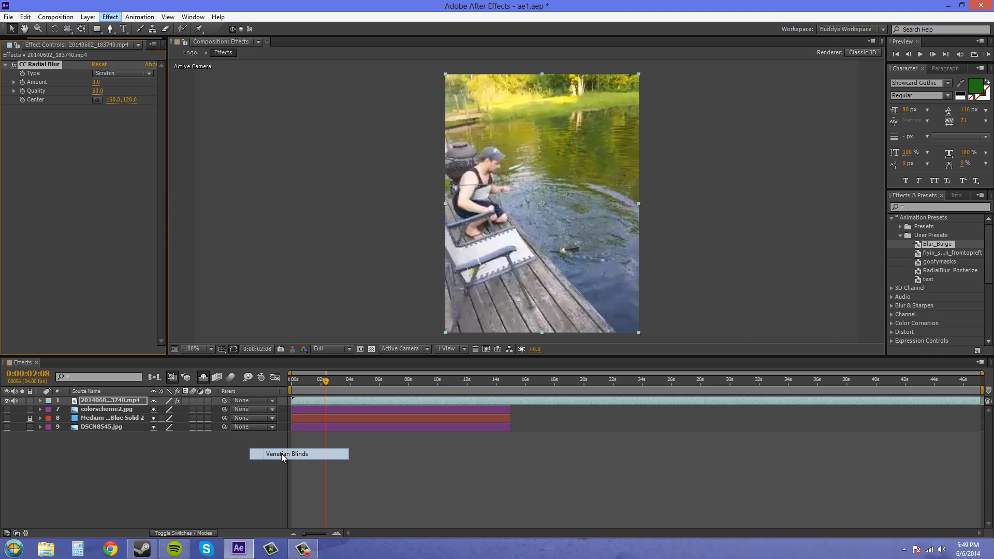
left_click(287, 454)
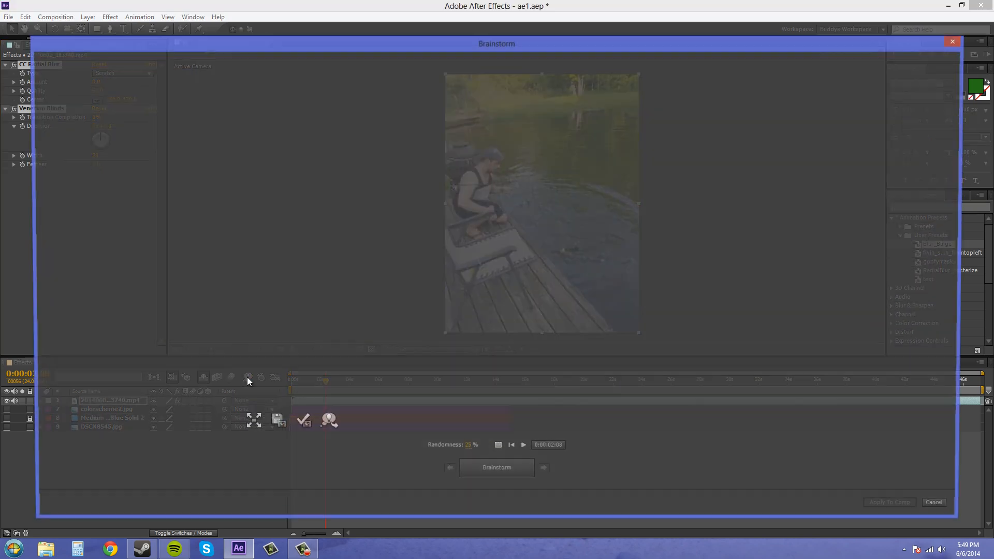
- Preview the nine Brainstorm variations in playback, toggling the transparency grid on and off
left_click(496, 472)
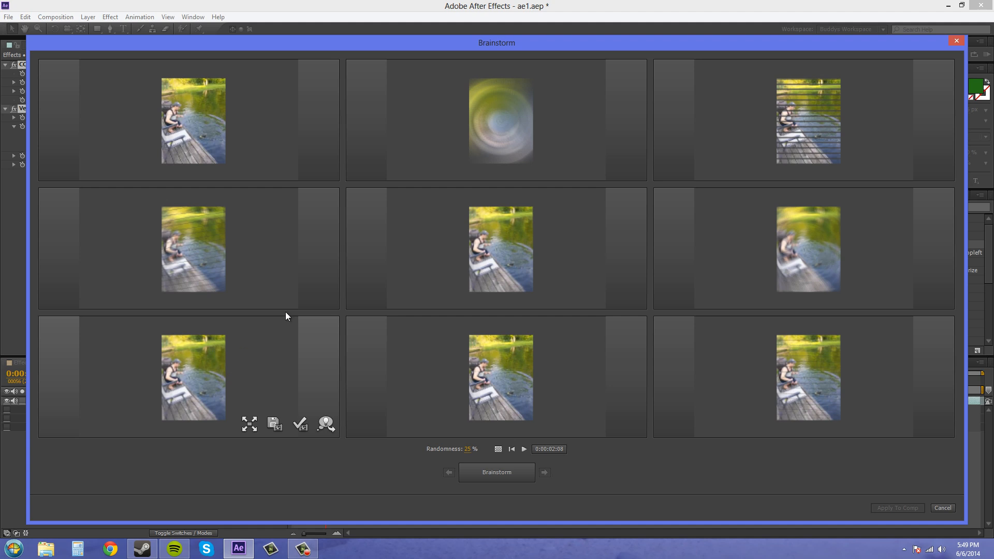
mouse_move(193, 121)
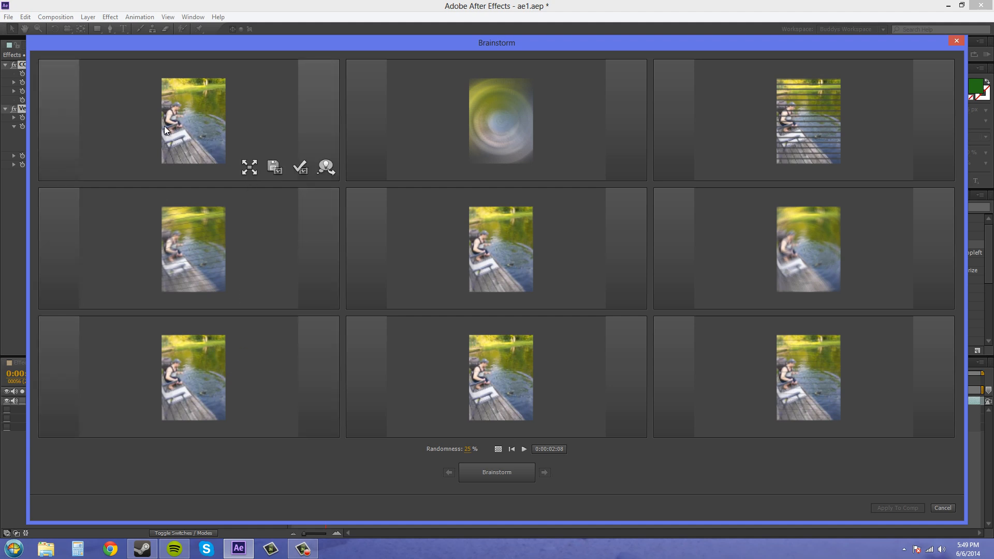
mouse_move(248, 311)
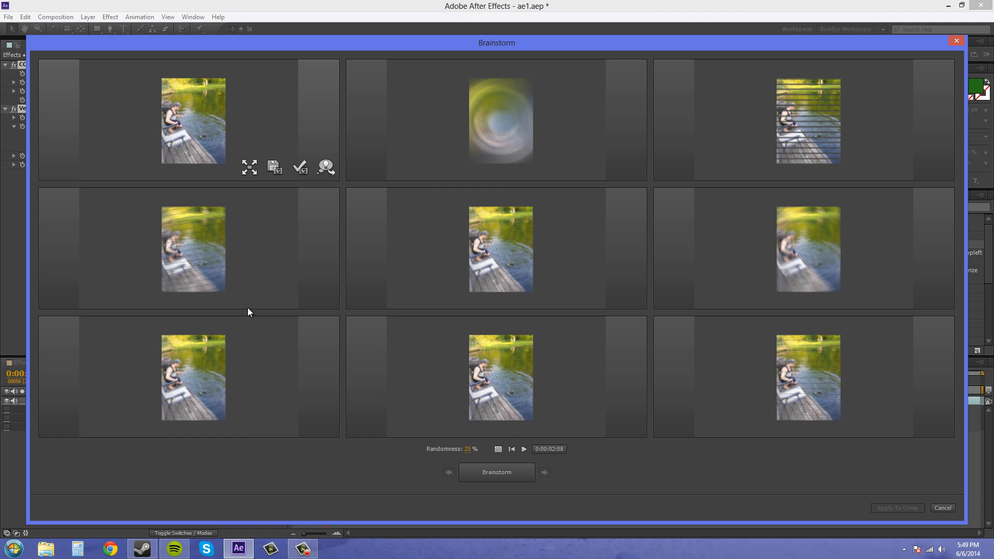
mouse_move(467, 455)
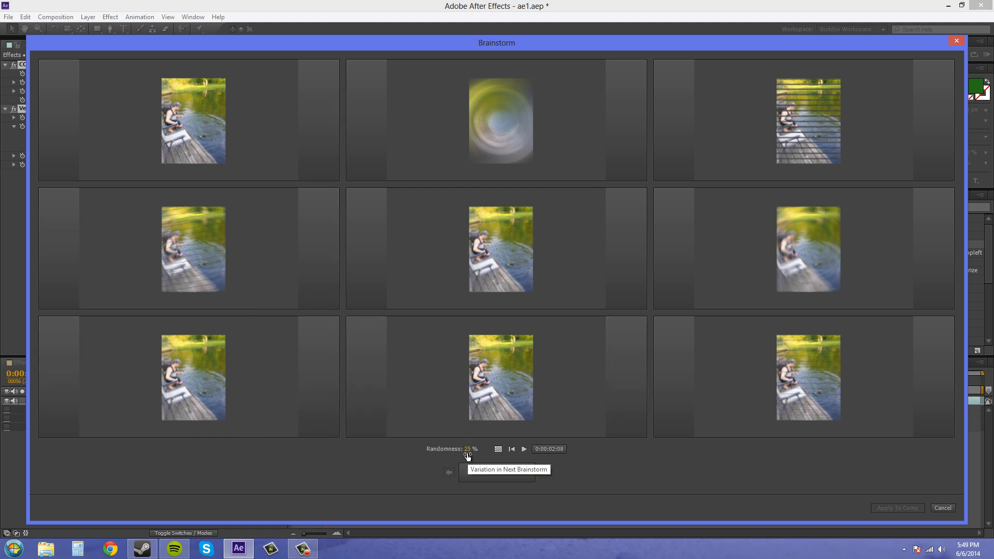
mouse_move(347, 463)
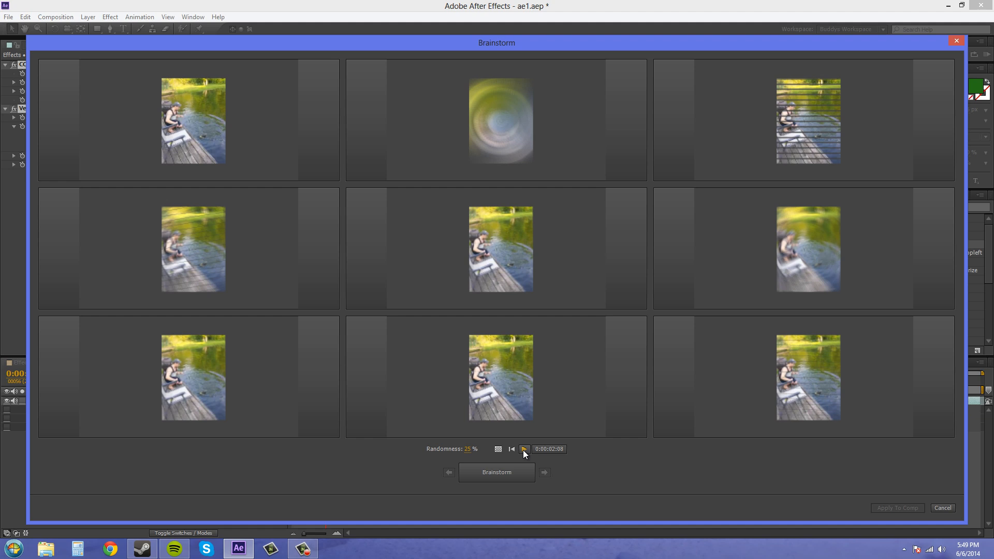
left_click(523, 449)
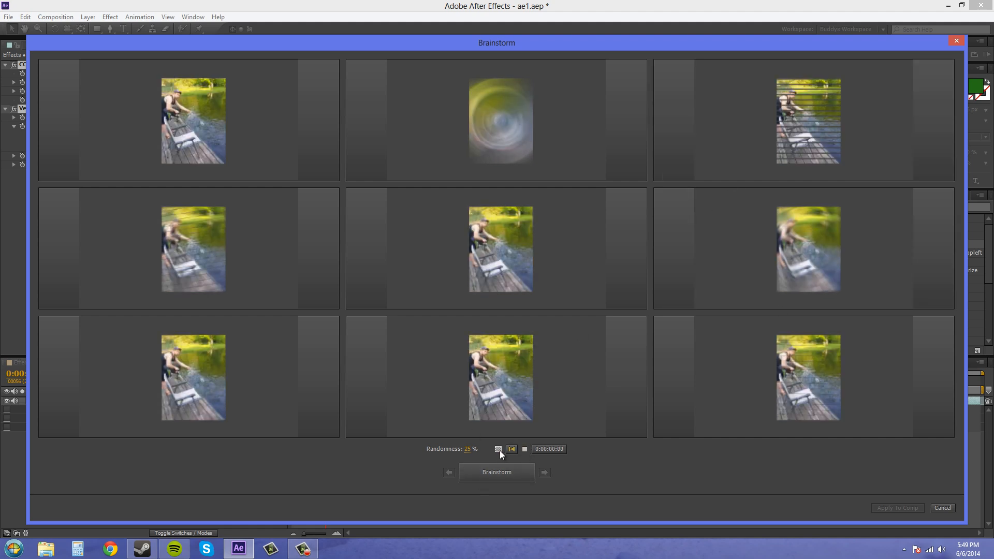
left_click(498, 449)
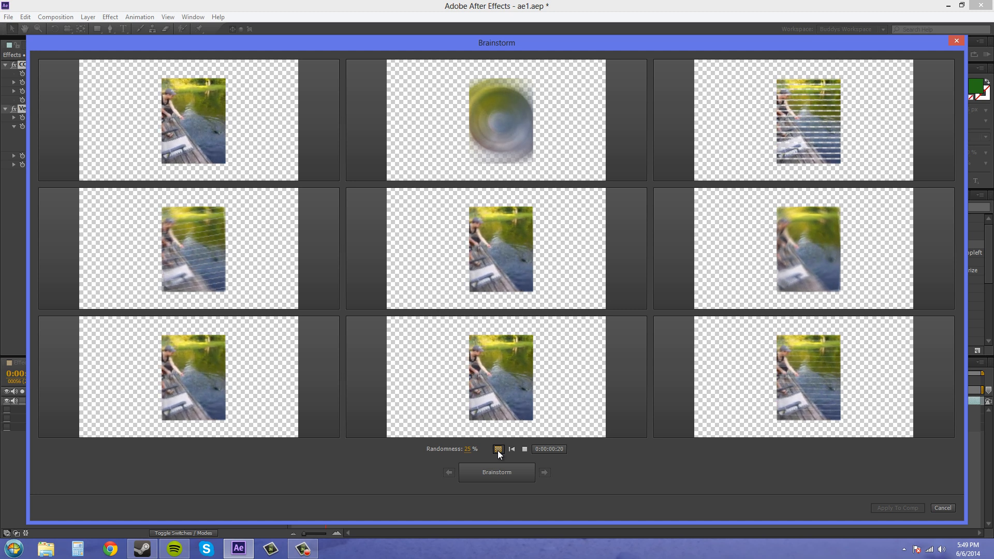
left_click(497, 471)
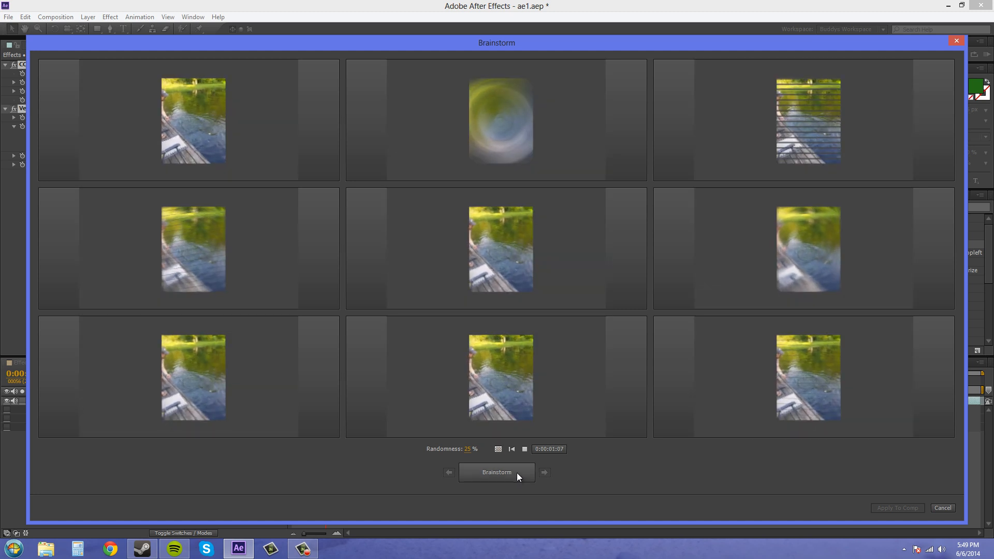
left_click(497, 472)
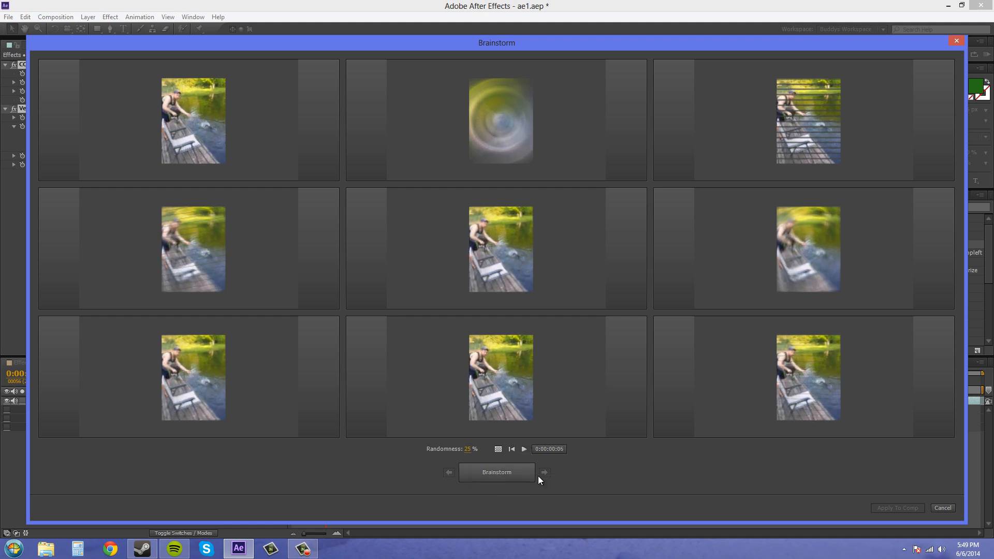
mouse_move(544, 473)
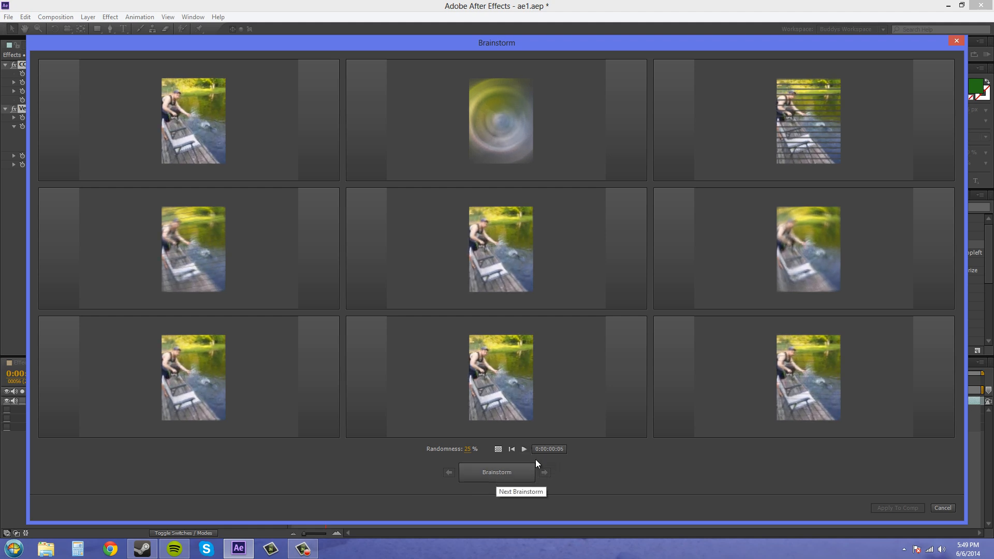
left_click(523, 449)
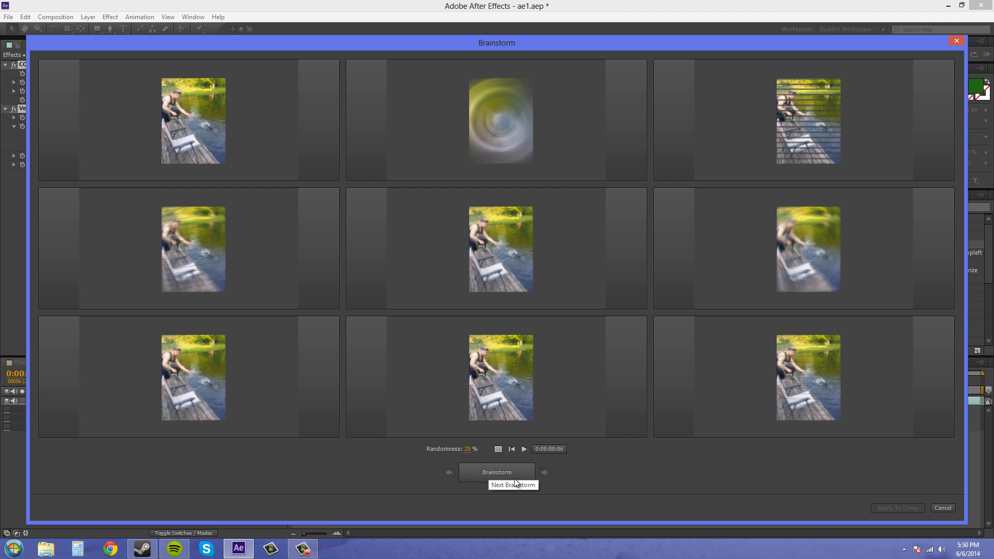
- Generate a new variation set, play it, and view the striped variant full size then restore it
left_click(496, 472)
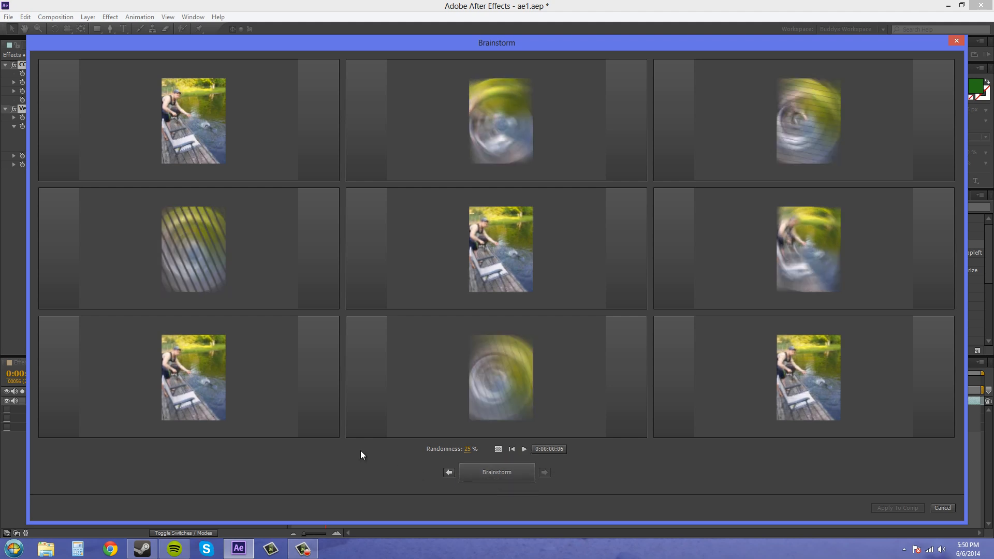
mouse_move(758, 463)
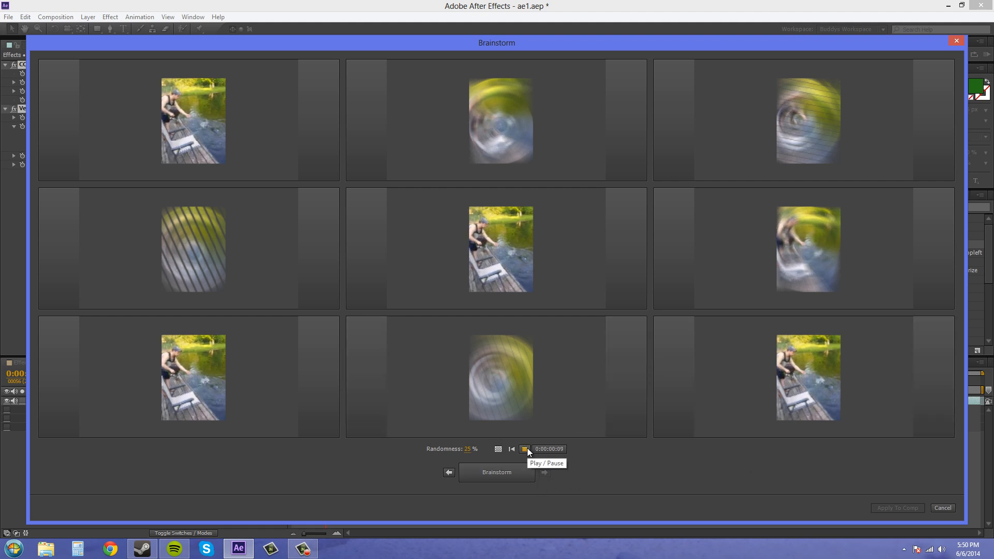
left_click(527, 449)
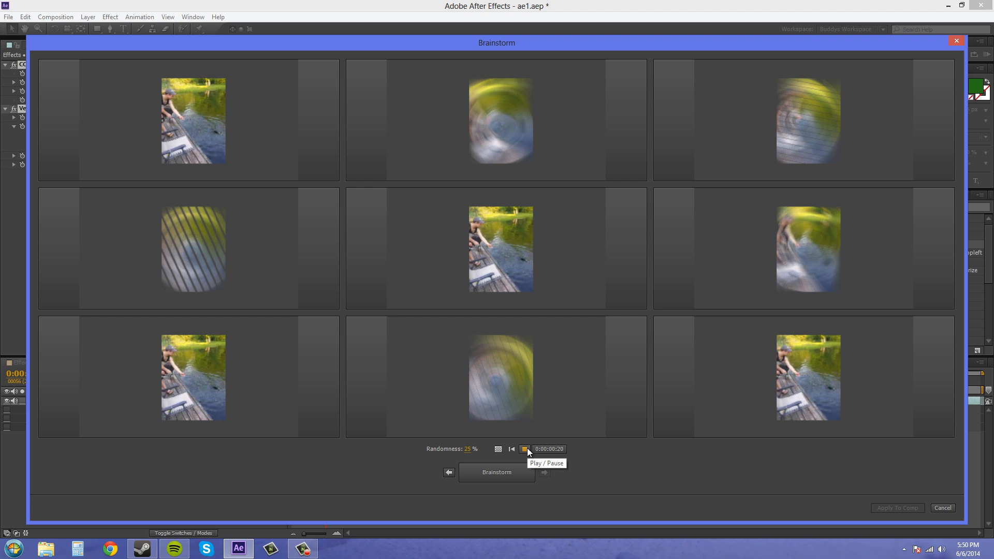
left_click(526, 449)
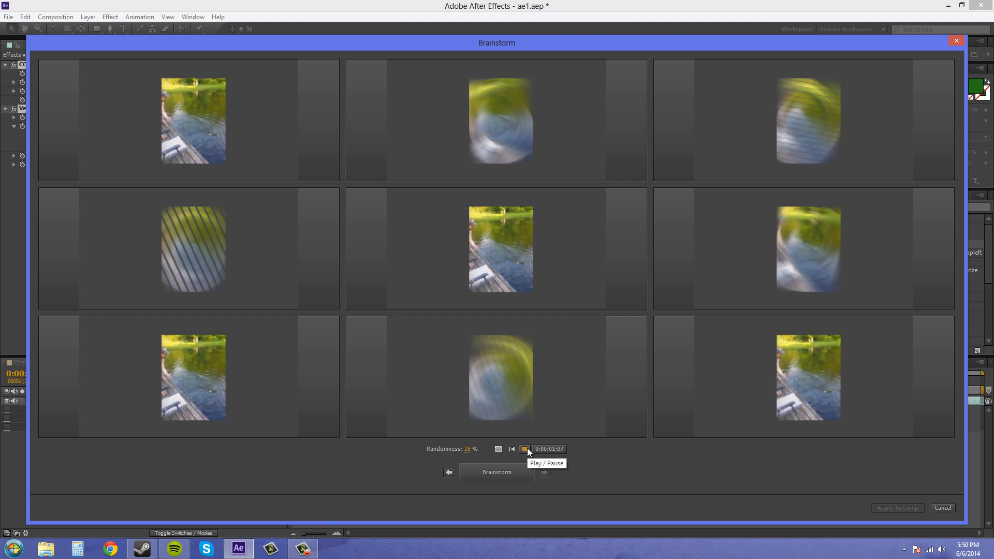
left_click(525, 448)
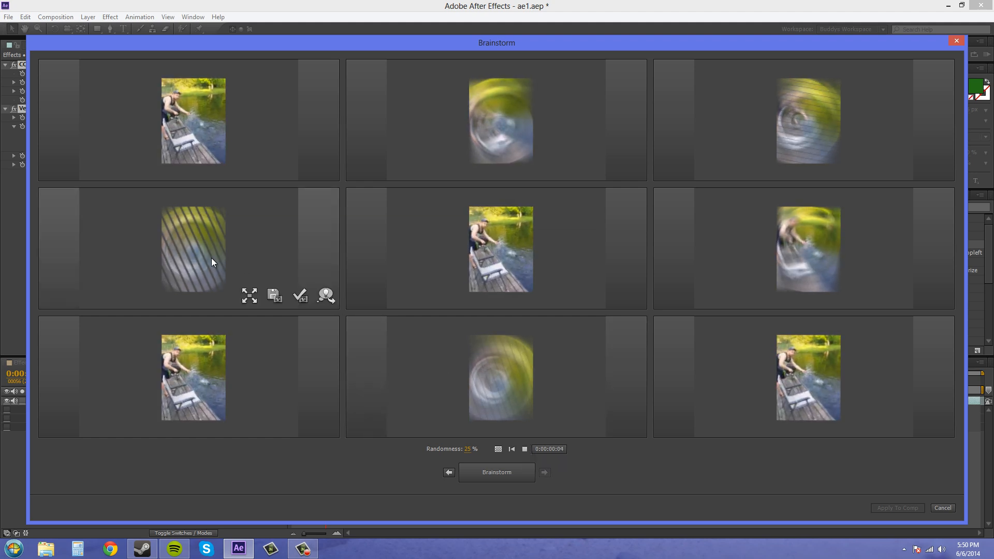
mouse_move(301, 296)
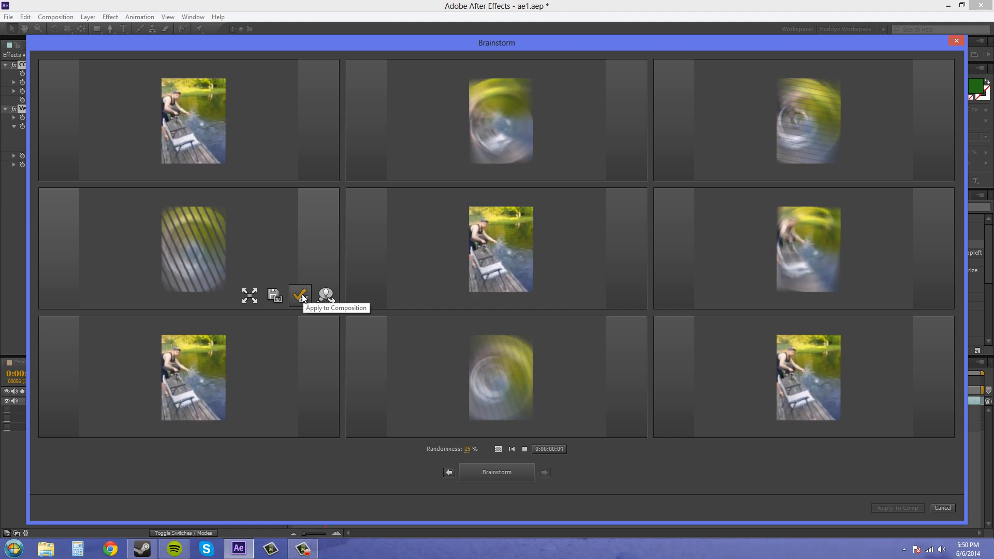
mouse_move(274, 294)
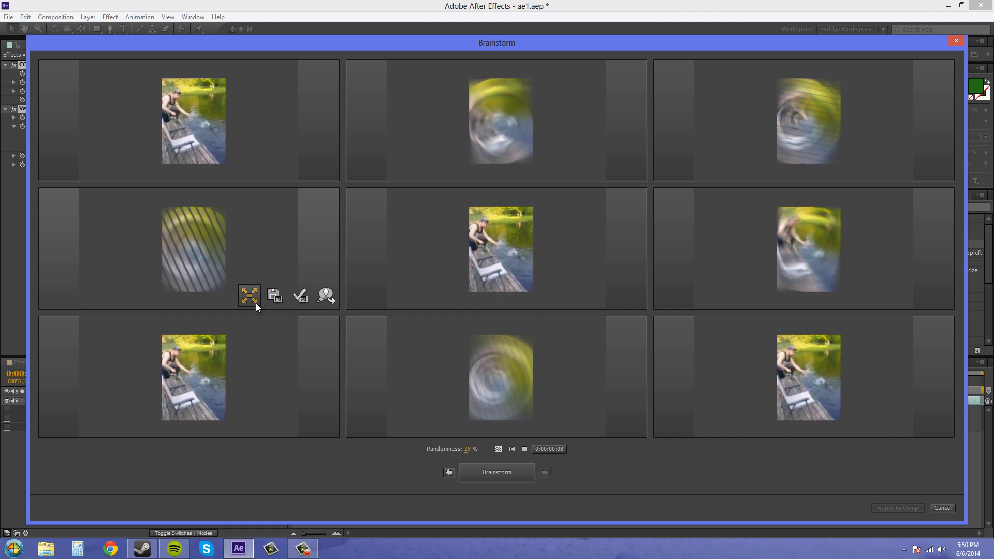
left_click(249, 295)
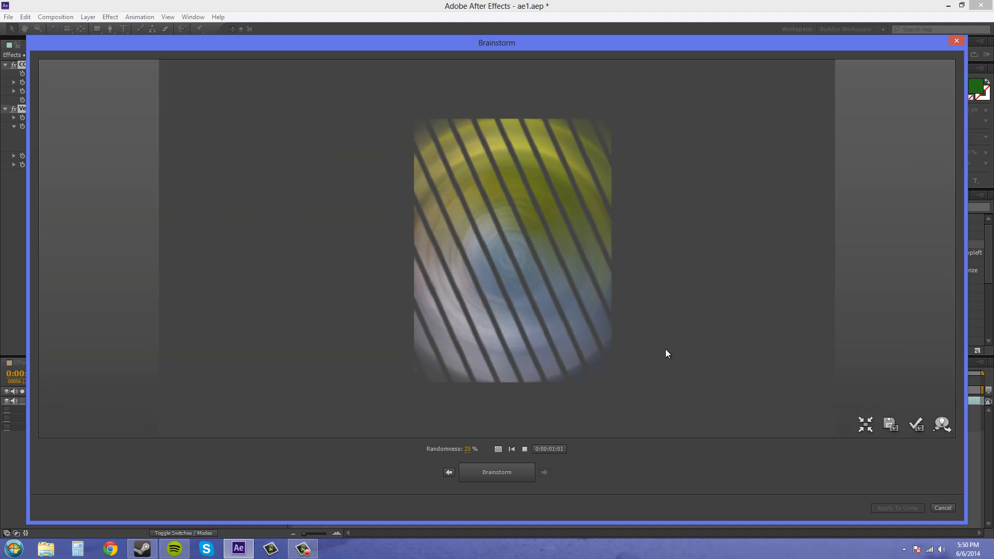
mouse_move(865, 424)
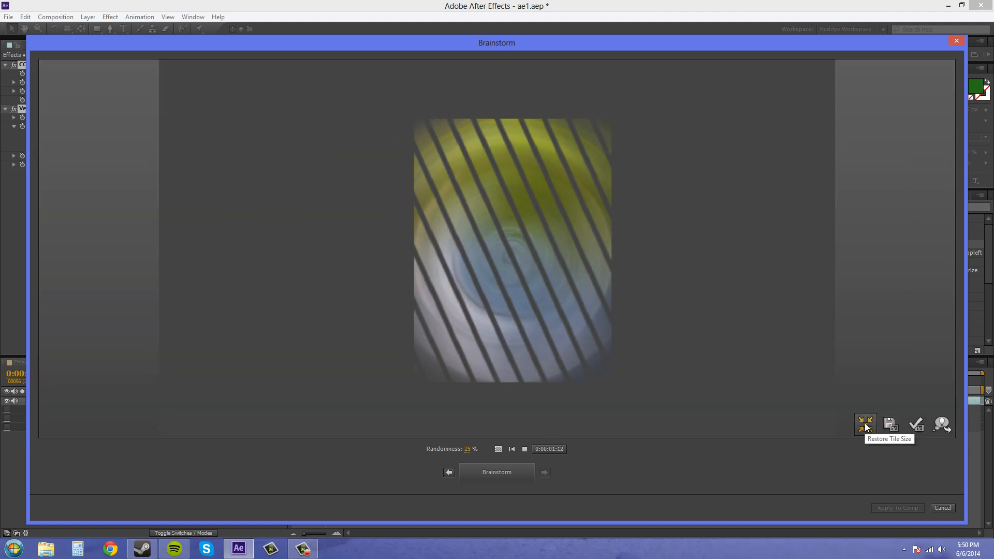
left_click(865, 424)
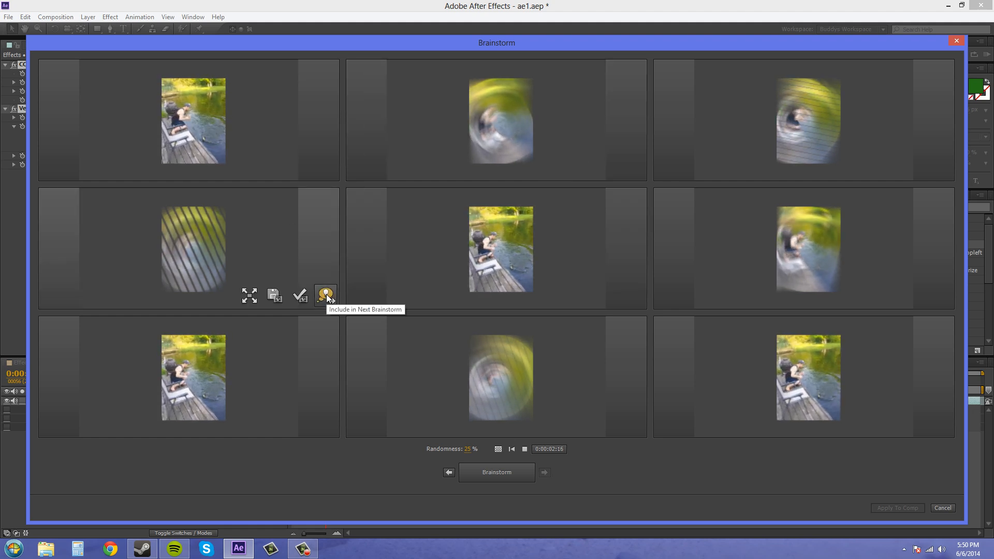
- Include the striped variant in the next Brainstorm round and review the new variants
left_click(496, 472)
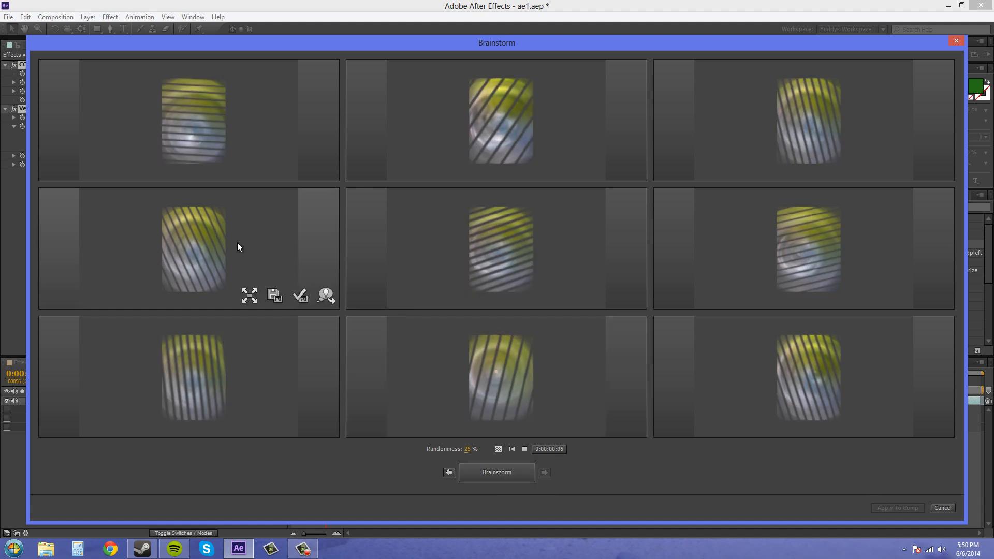
mouse_move(671, 370)
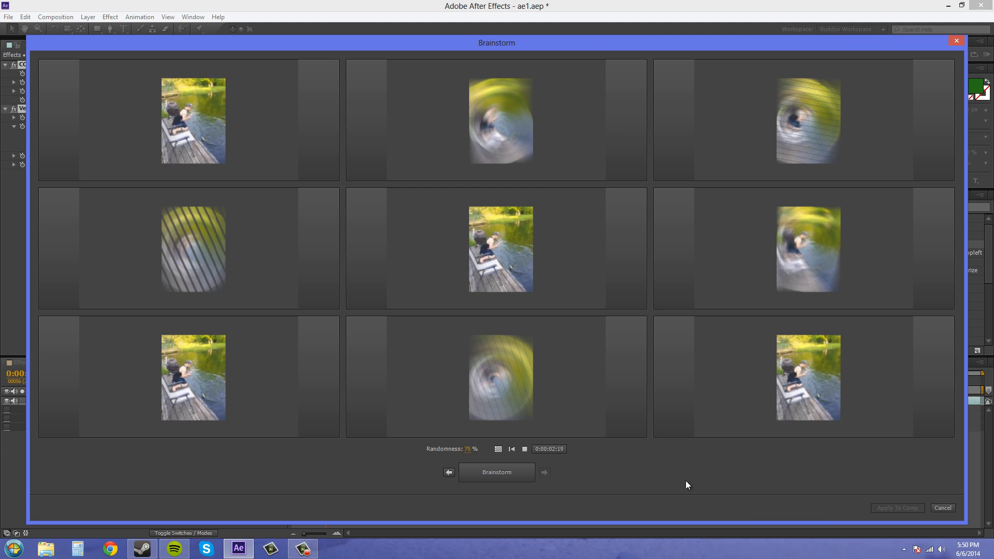
left_click(497, 472)
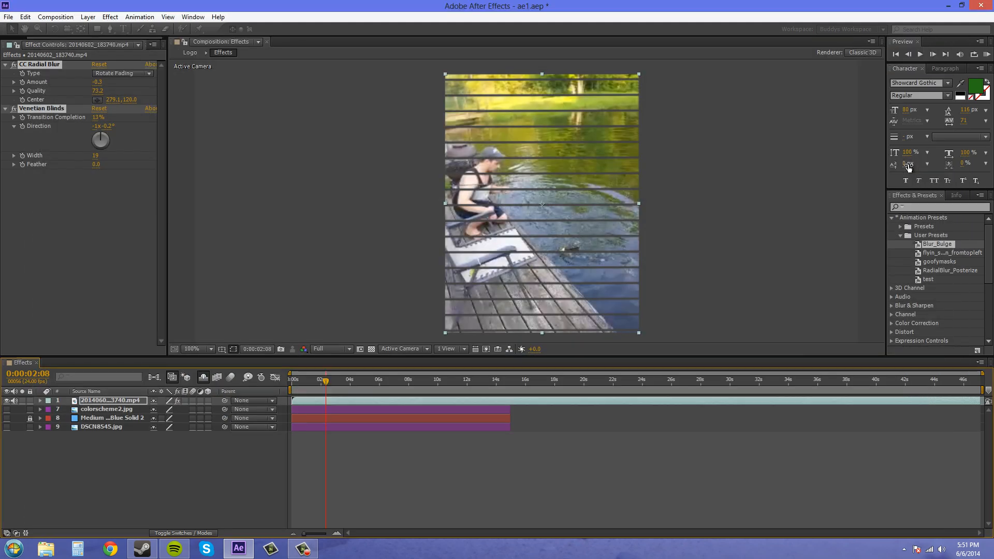
- Move the current-time indicator back to an earlier frame of the clip
left_click(311, 379)
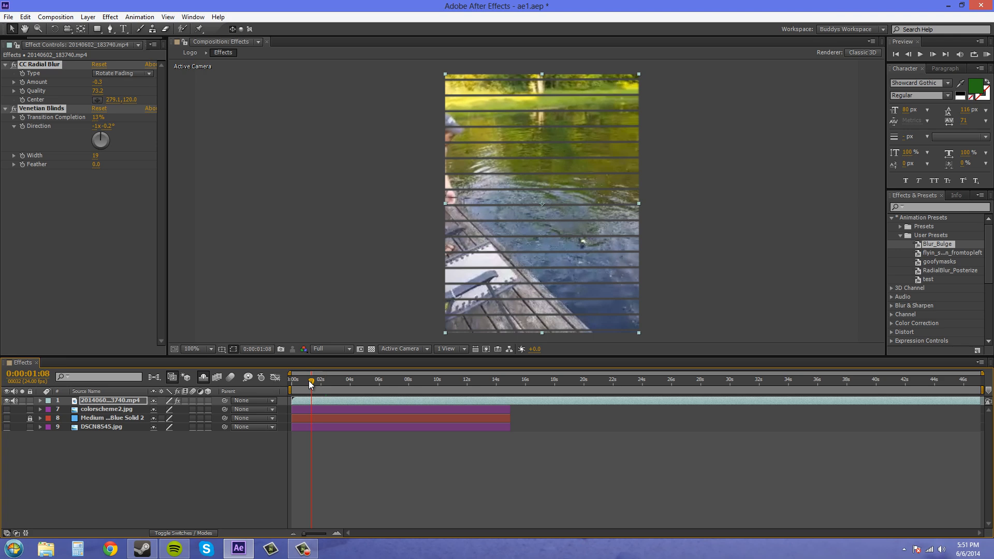
left_click(476, 379)
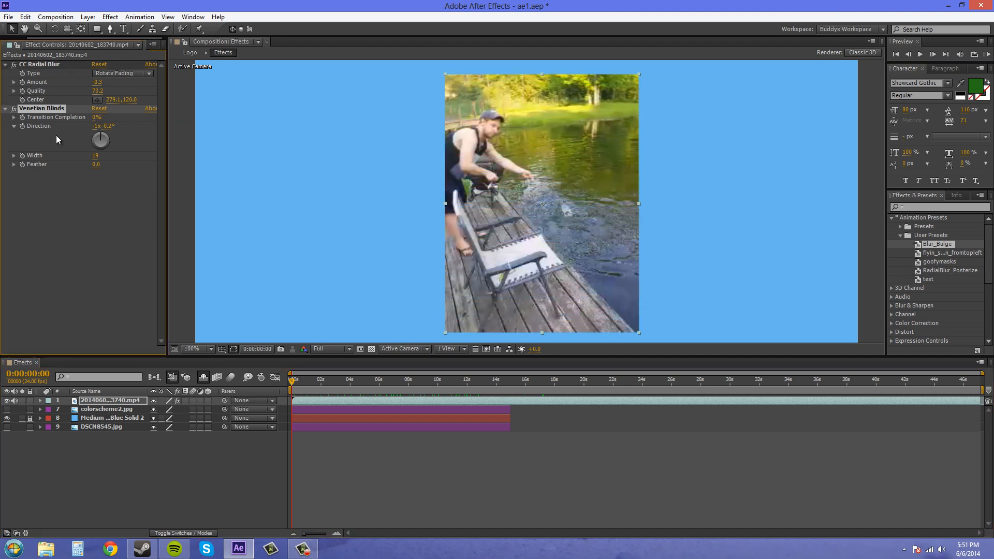
- Move the playhead to the composition start at 0:00:00:00
left_click(300, 379)
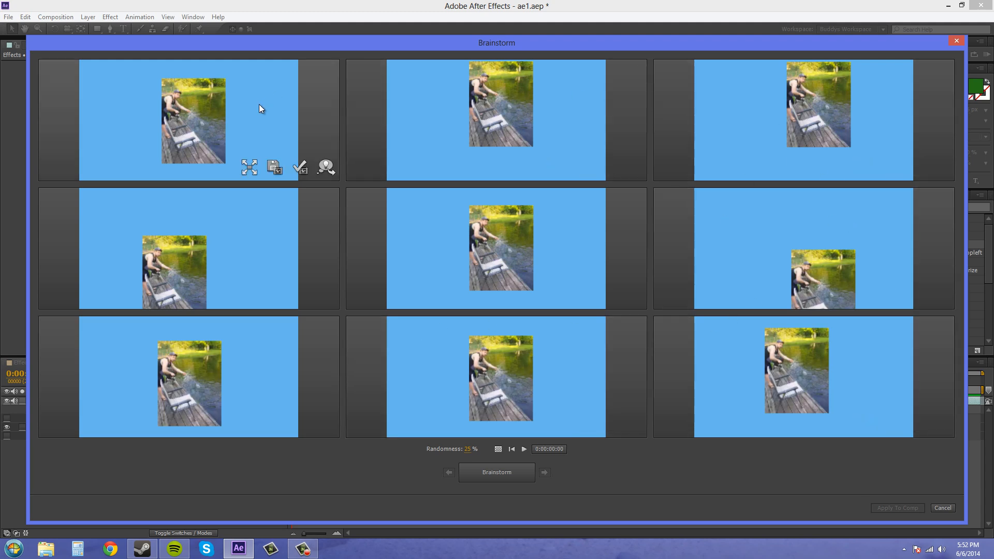
mouse_move(330, 368)
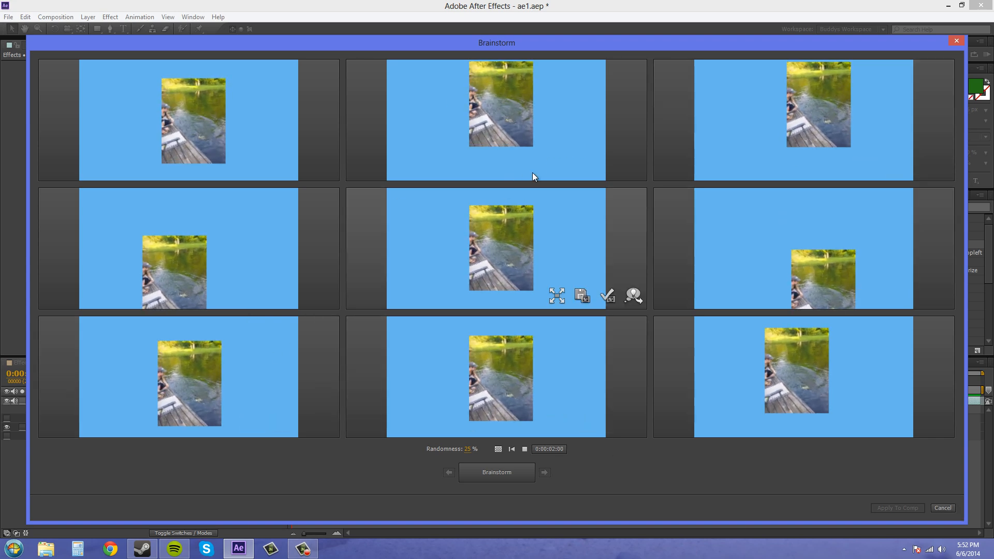
- Cancel Brainstorm, keyframe Position at 0:00:00:00 and move to 0:00:06:23 for a second keyframe
left_click(942, 508)
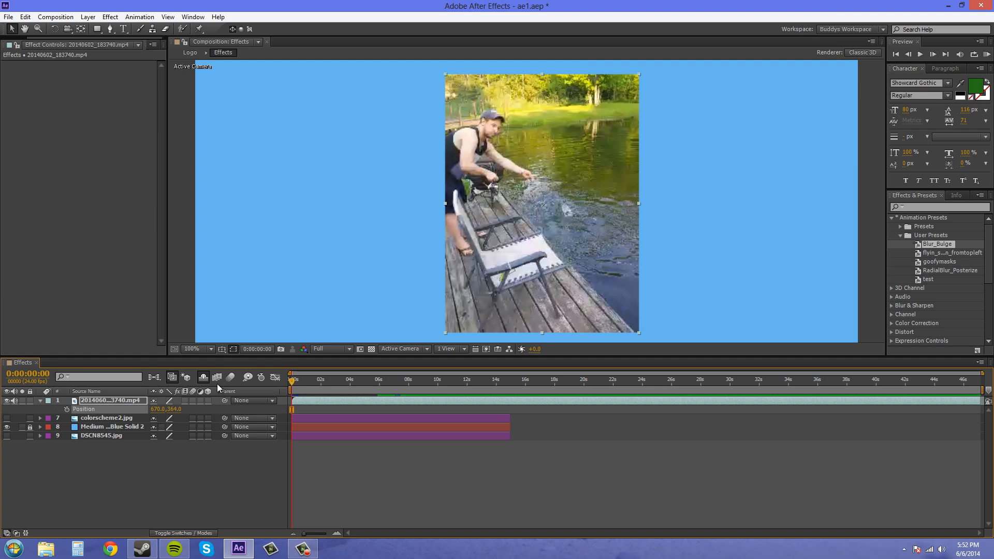
left_click(14, 409)
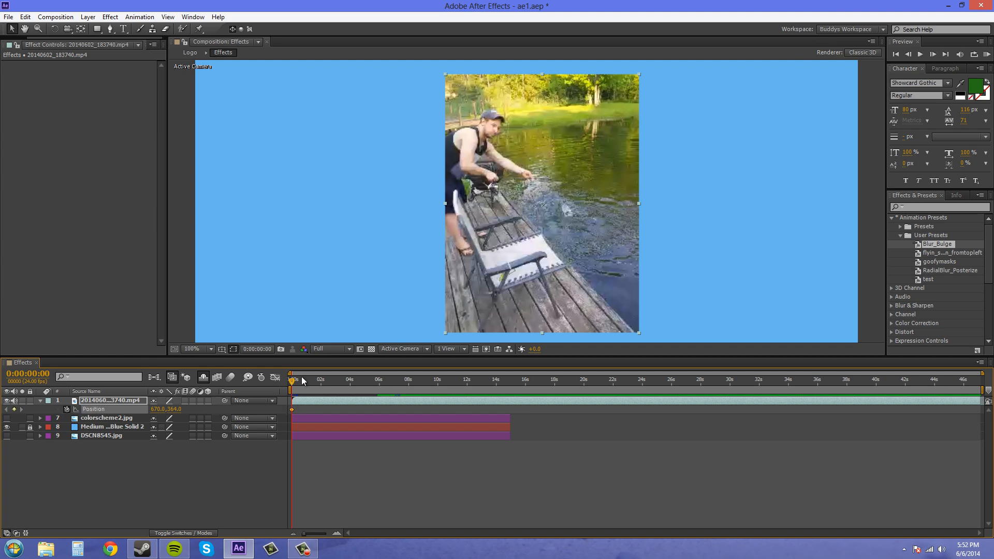
left_click(390, 380)
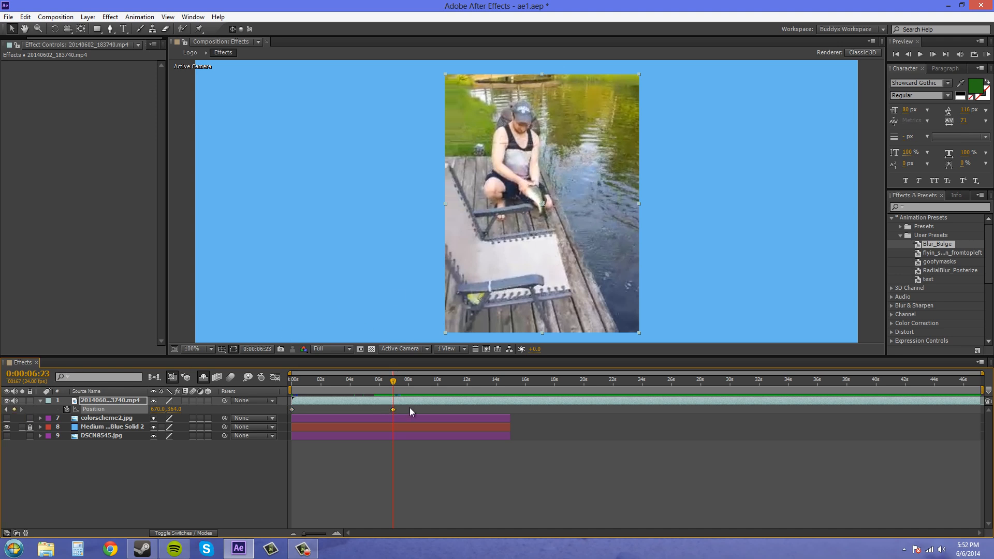
mouse_move(192, 414)
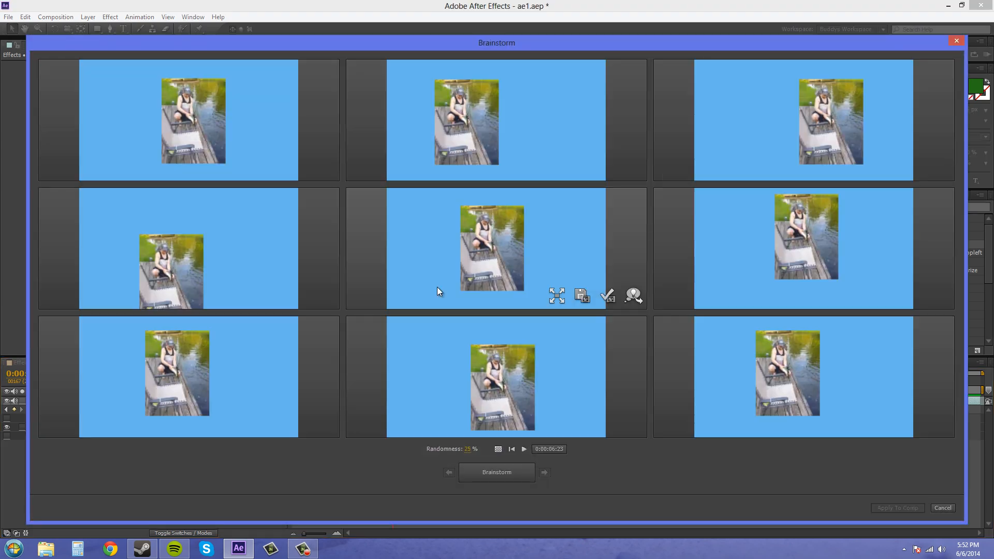
- Play the nine Position variant previews in Brainstorm, then cancel without applying
left_click(524, 449)
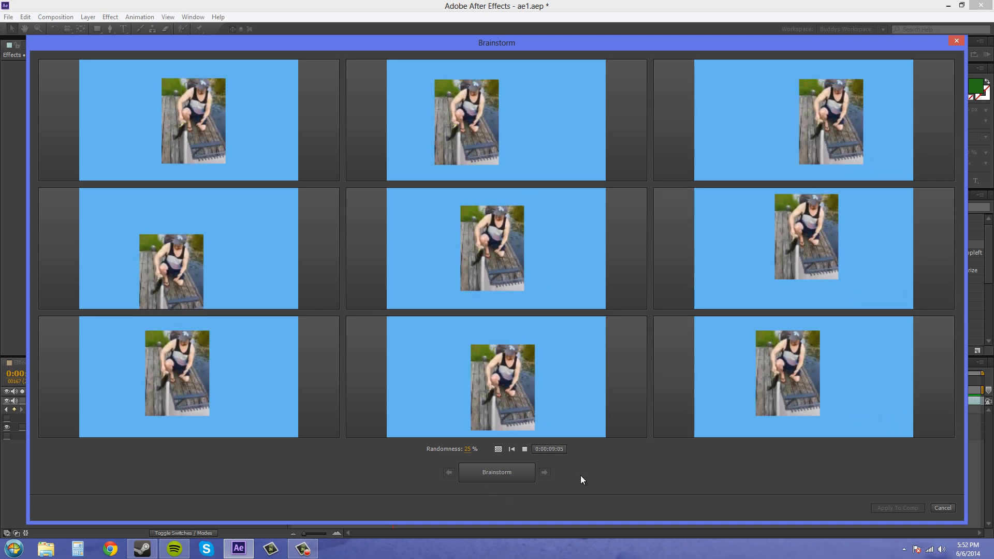
left_click(942, 508)
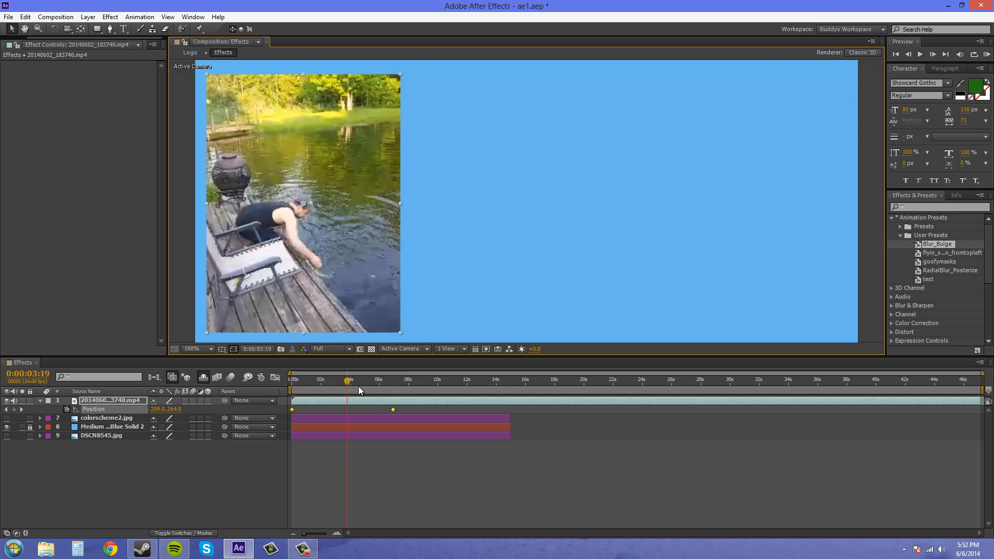
- Set the start Position to 275.0, 369.0 and Brainstorm the Position animation again
left_click(292, 379)
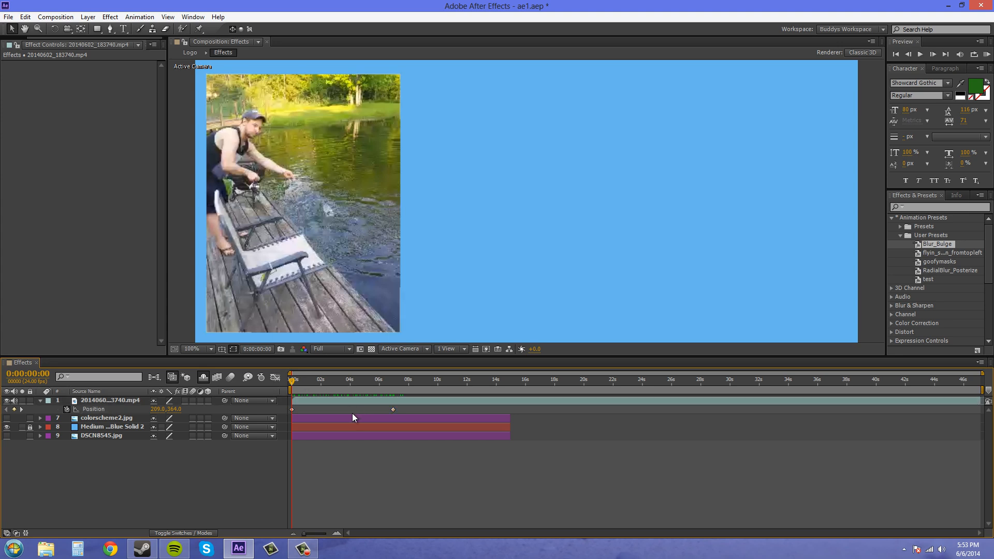
left_click(110, 401)
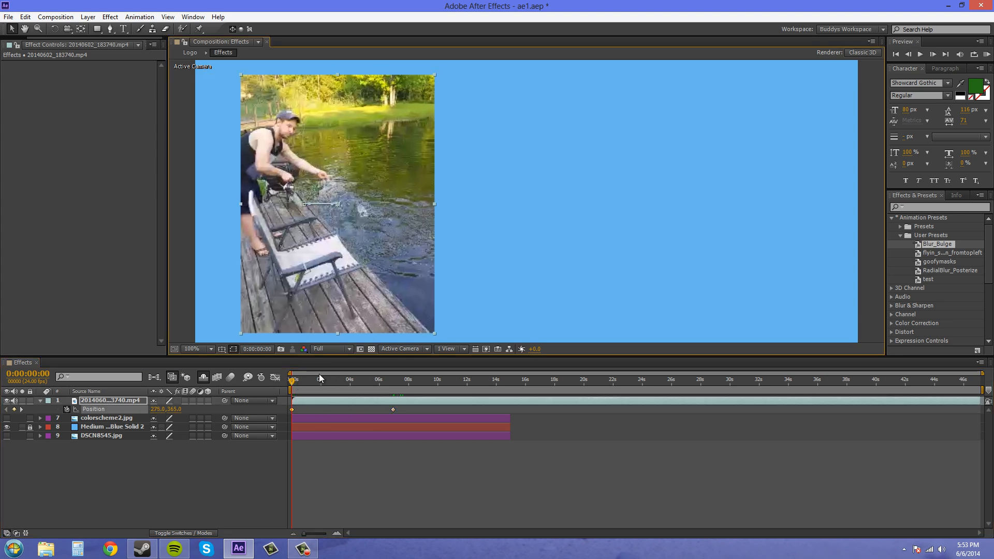
left_click(391, 380)
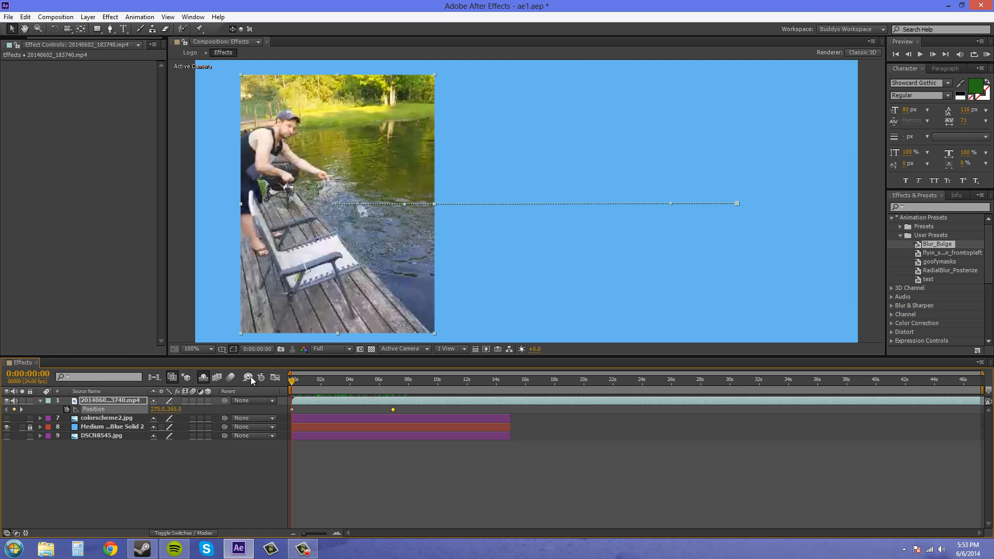
left_click(249, 378)
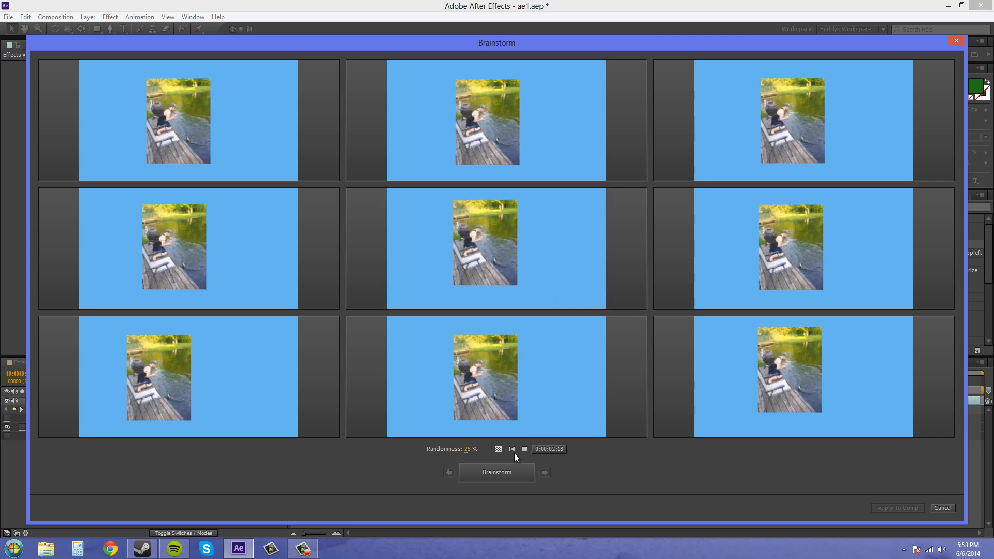
- Pause the variant previews and cancel Brainstorm, keeping Position 275.0, 369.0
left_click(524, 449)
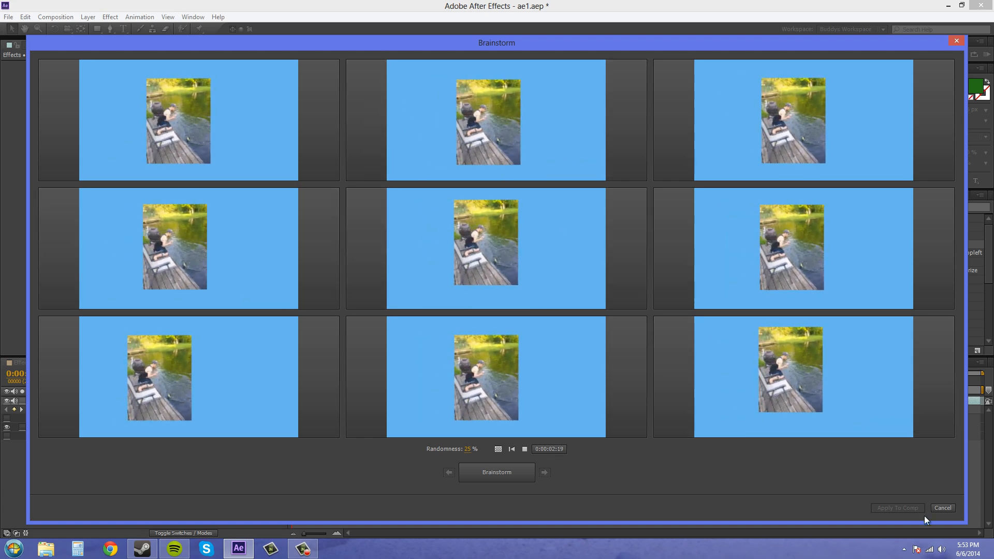
left_click(942, 508)
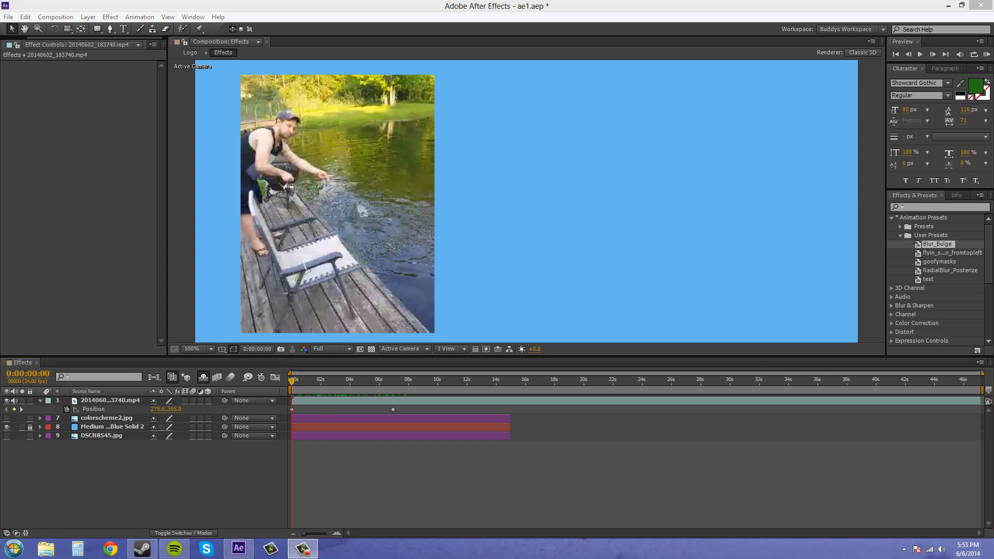
mouse_move(811, 233)
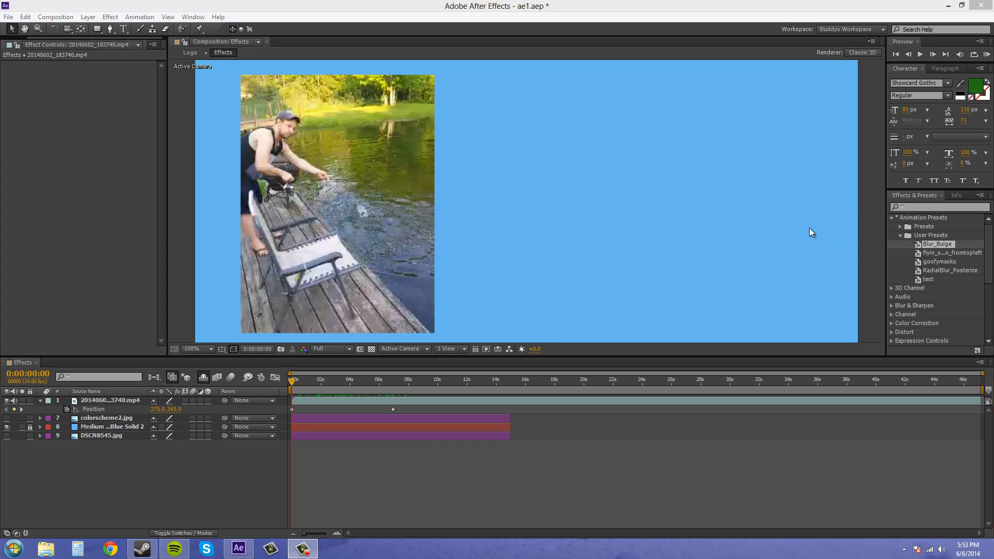
mouse_move(740, 195)
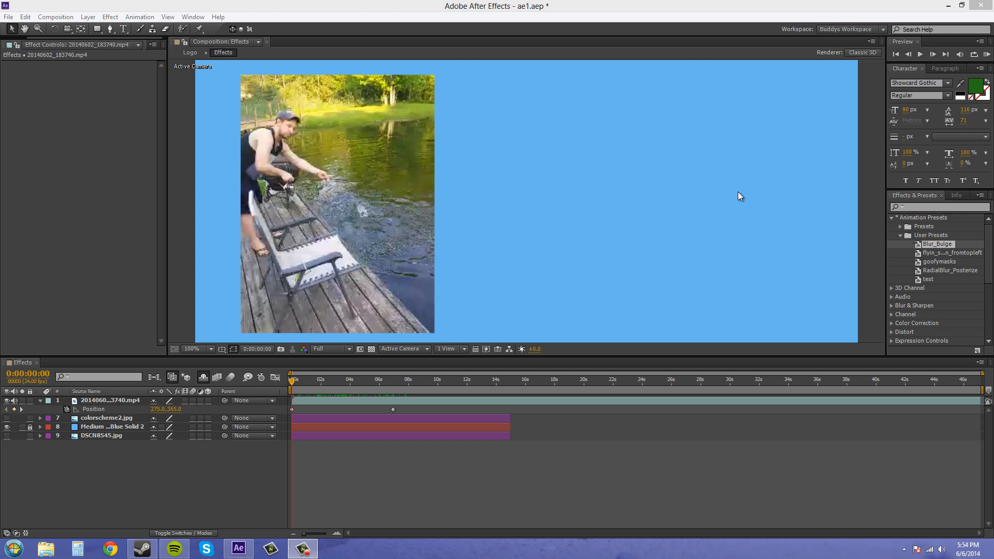
mouse_move(785, 201)
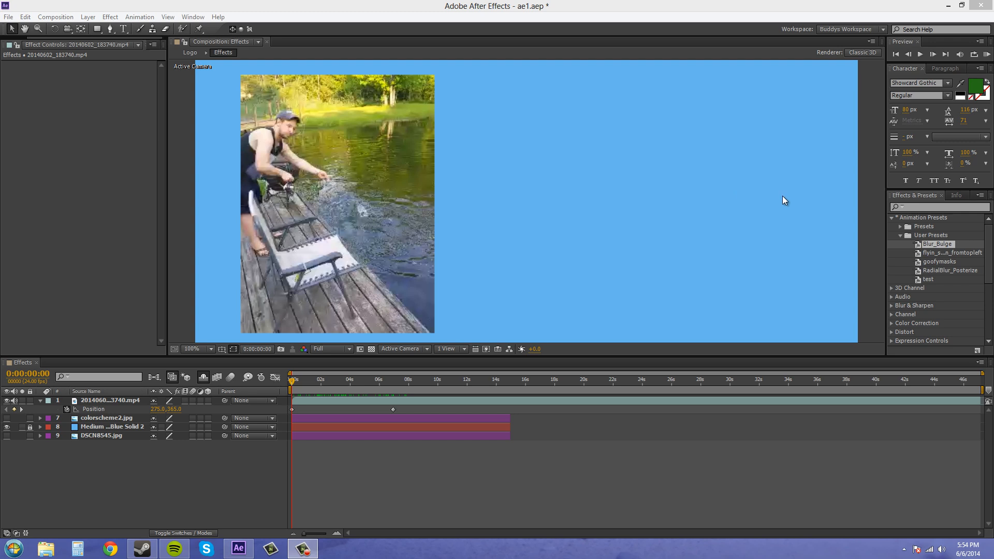
mouse_move(603, 313)
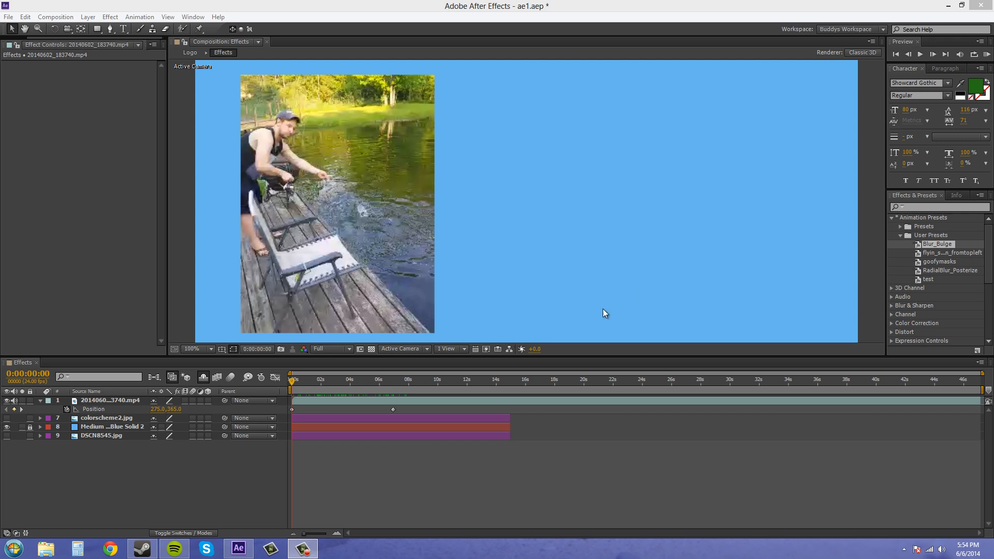
mouse_move(581, 400)
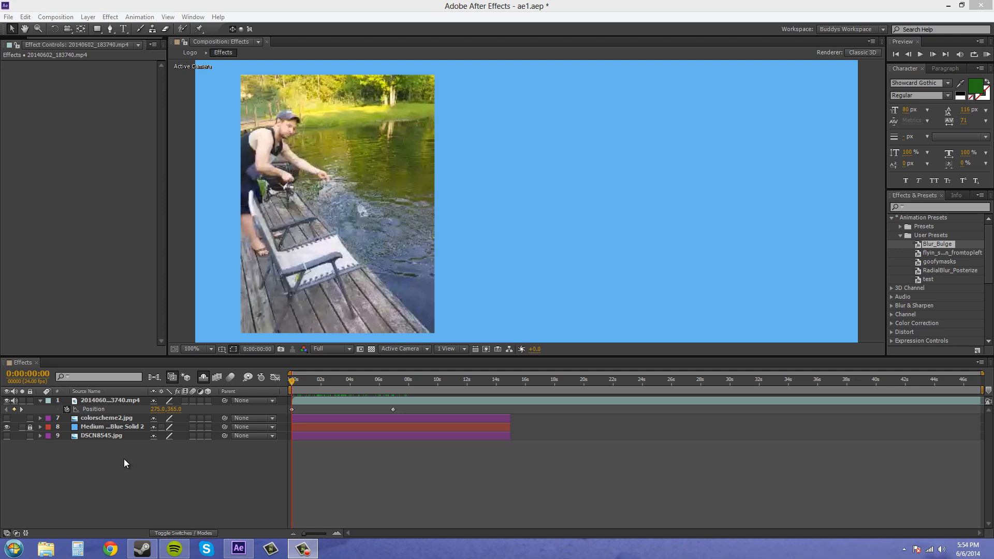
- Add an Outer Glow layer style to the fishing video layer via the Layer menu
left_click(109, 401)
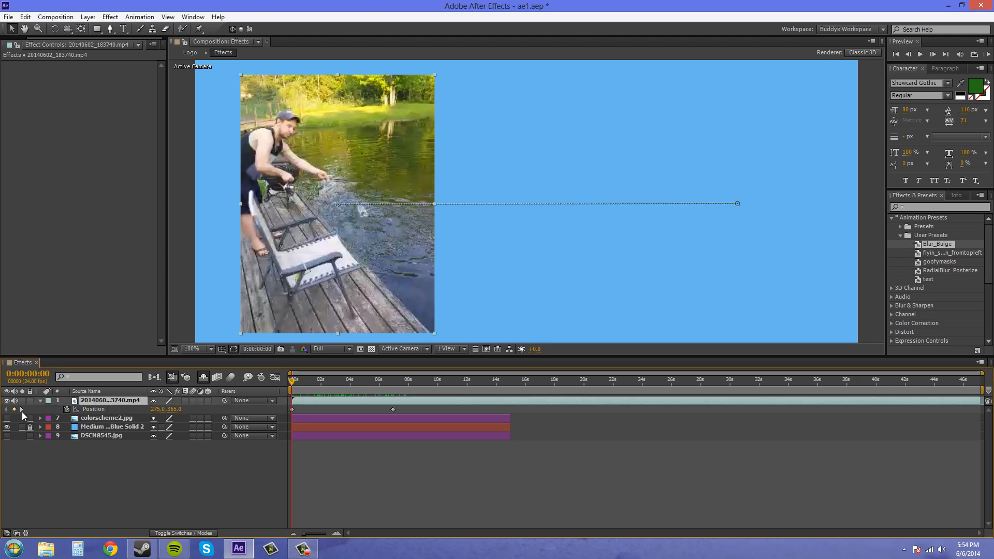
left_click(7, 400)
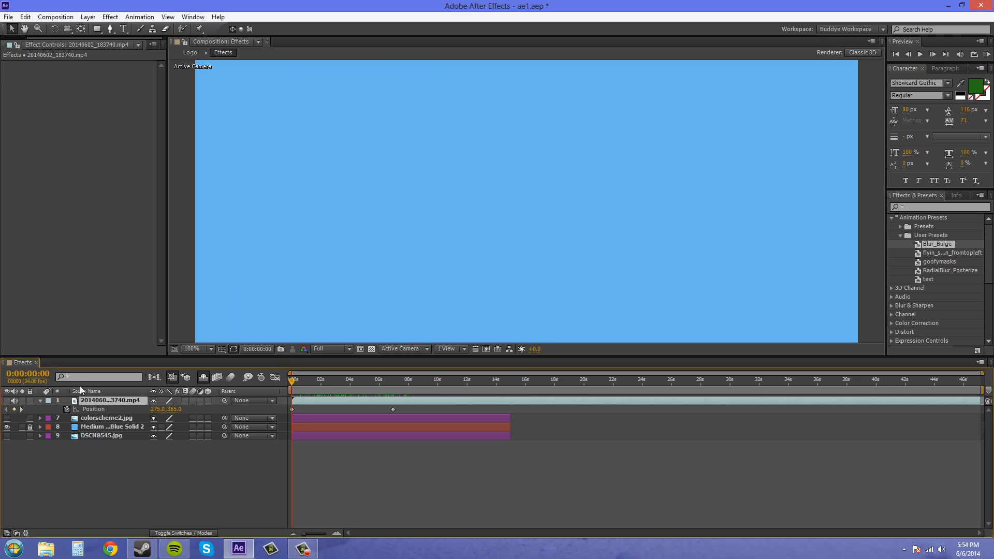
left_click(87, 17)
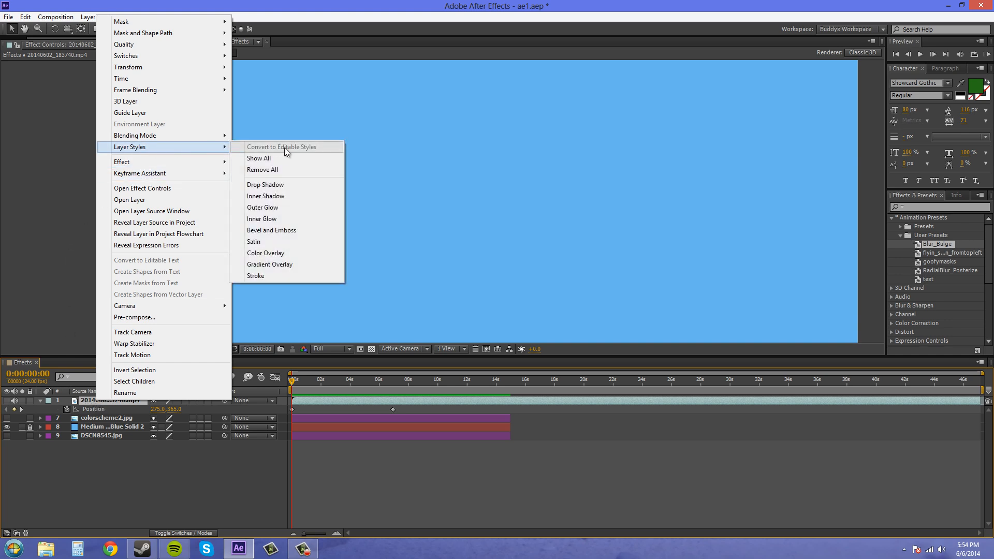
mouse_move(262, 207)
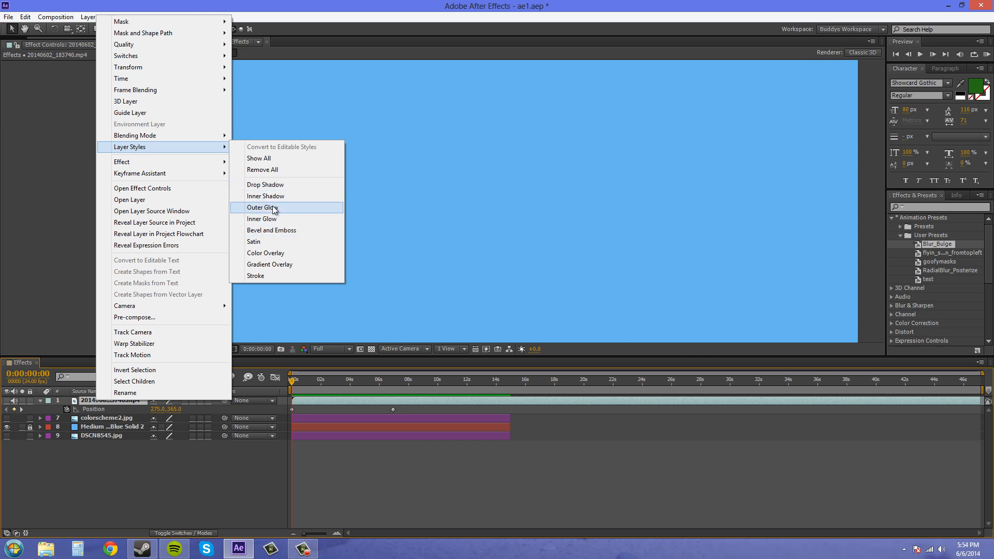
left_click(261, 207)
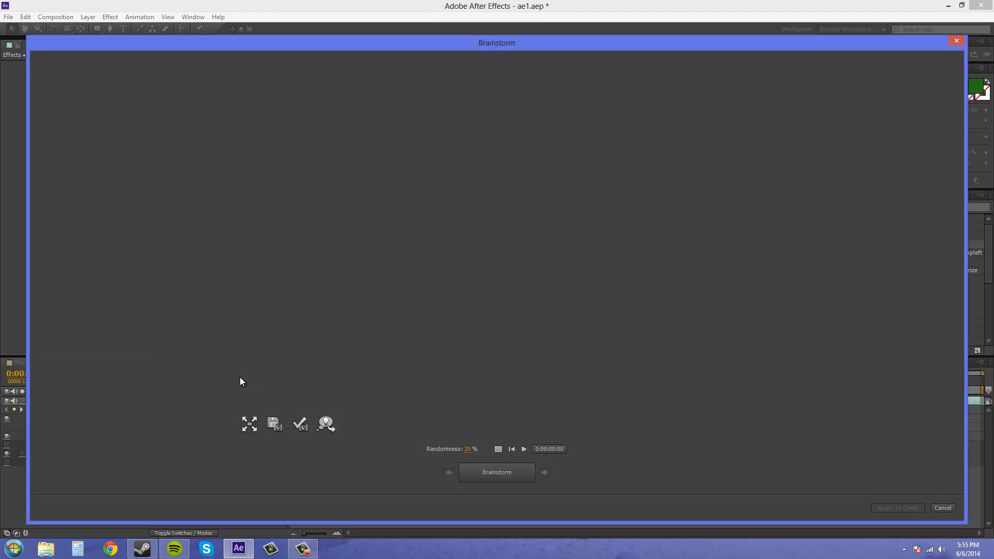
left_click(497, 471)
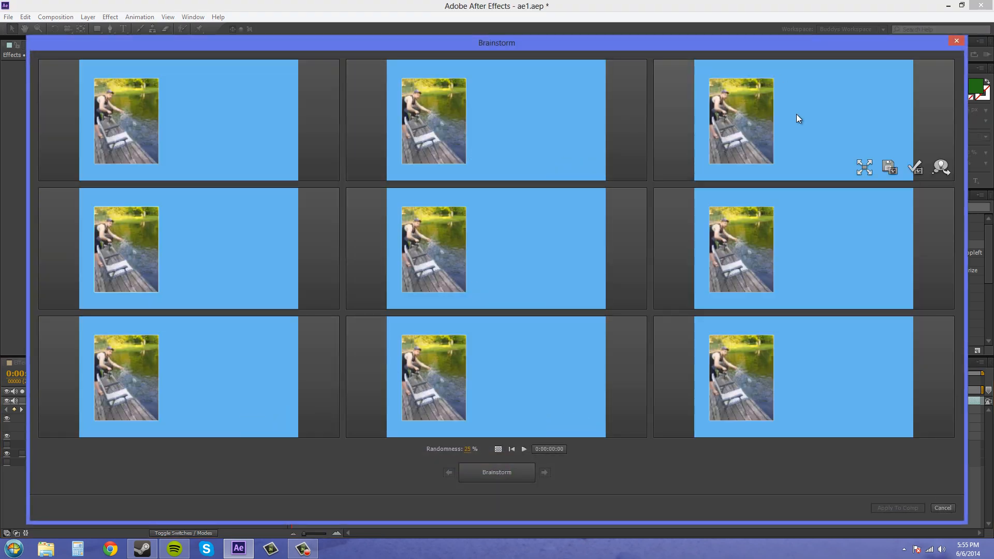
mouse_move(458, 449)
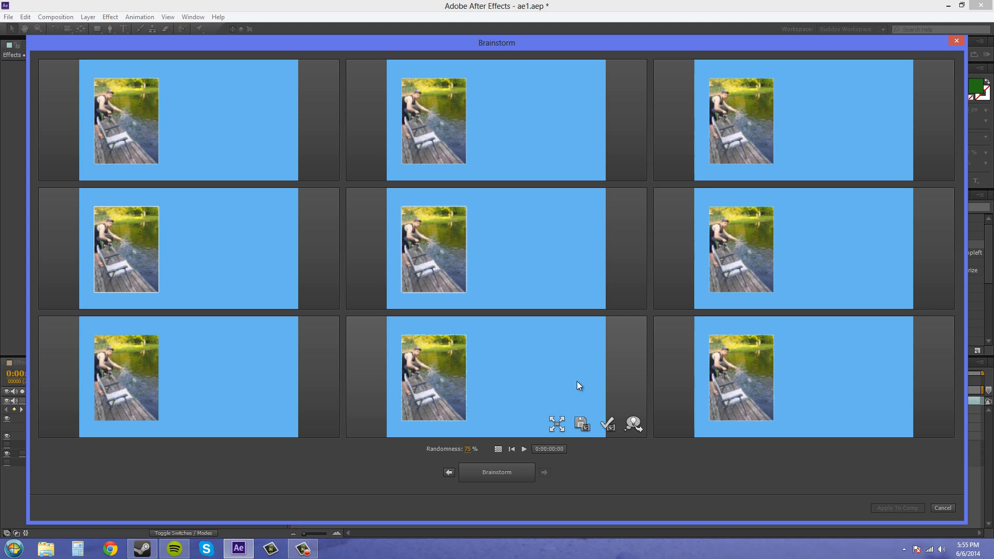
mouse_move(468, 342)
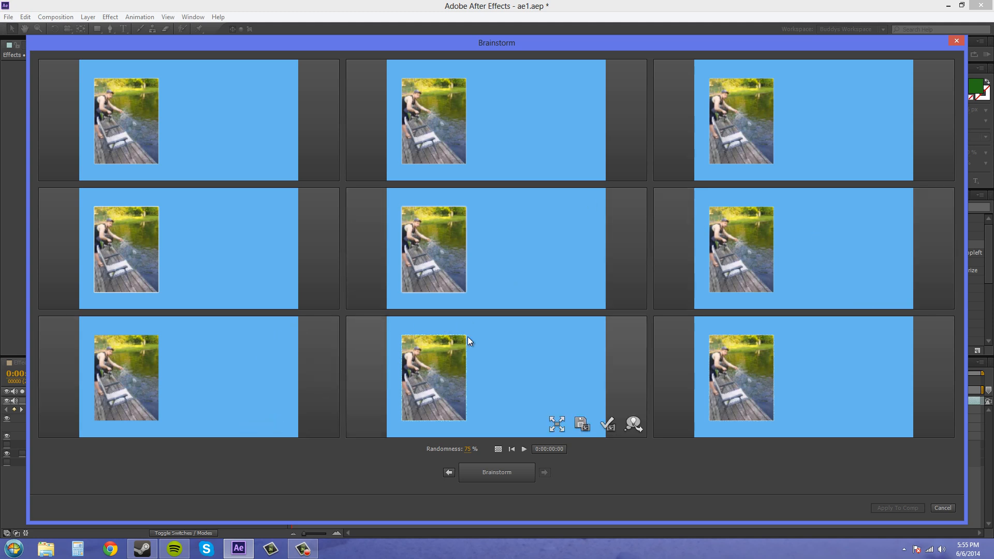
mouse_move(557, 423)
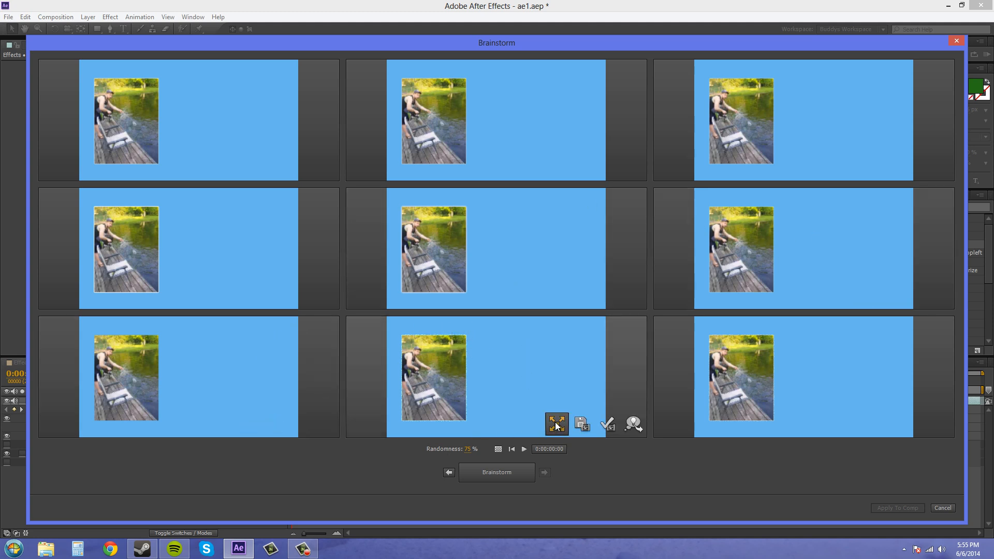
left_click(557, 423)
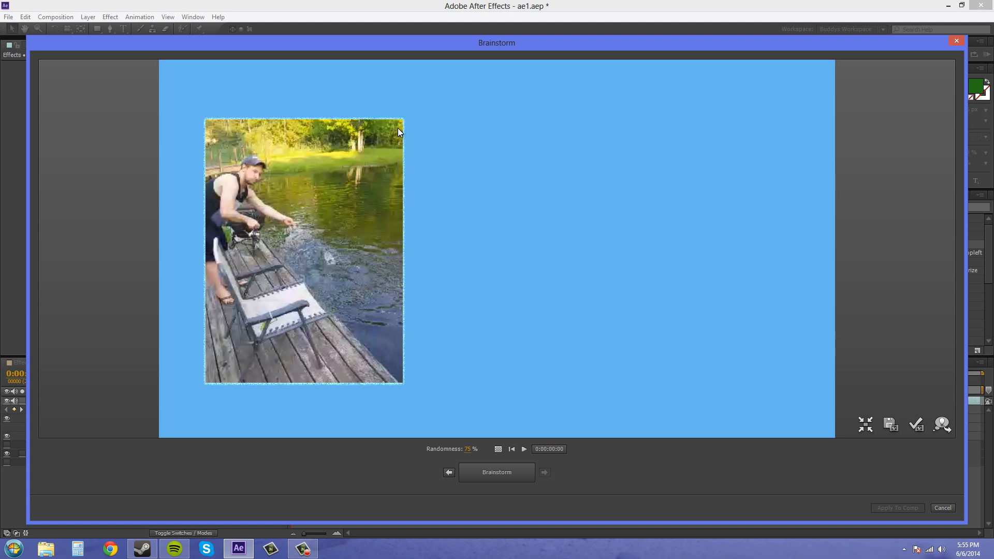
left_click(496, 472)
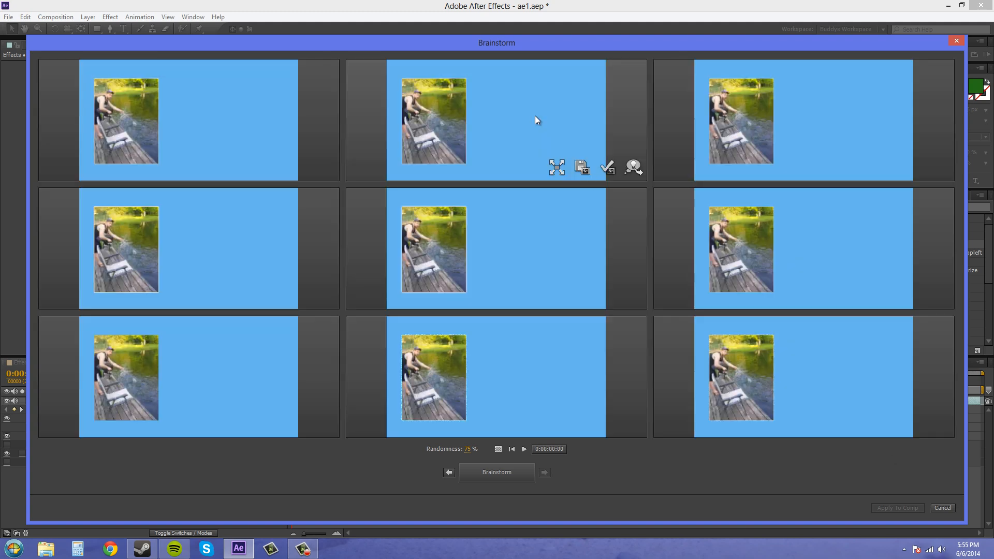
left_click(556, 167)
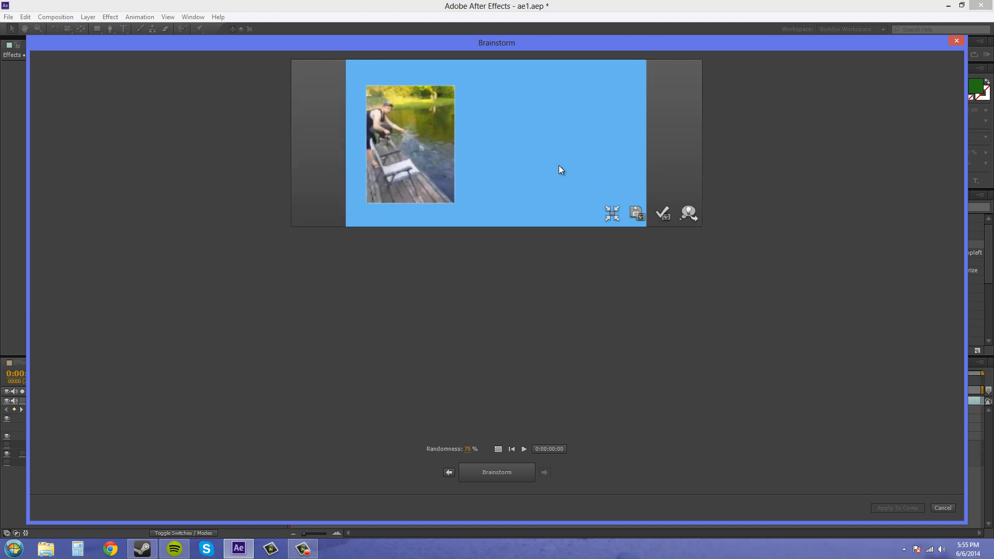
left_click(611, 213)
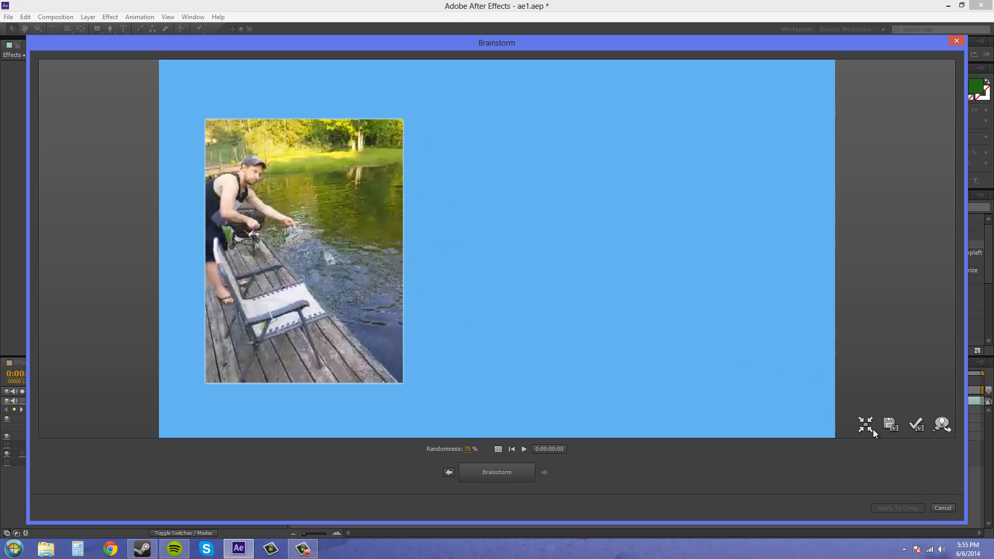
left_click(865, 424)
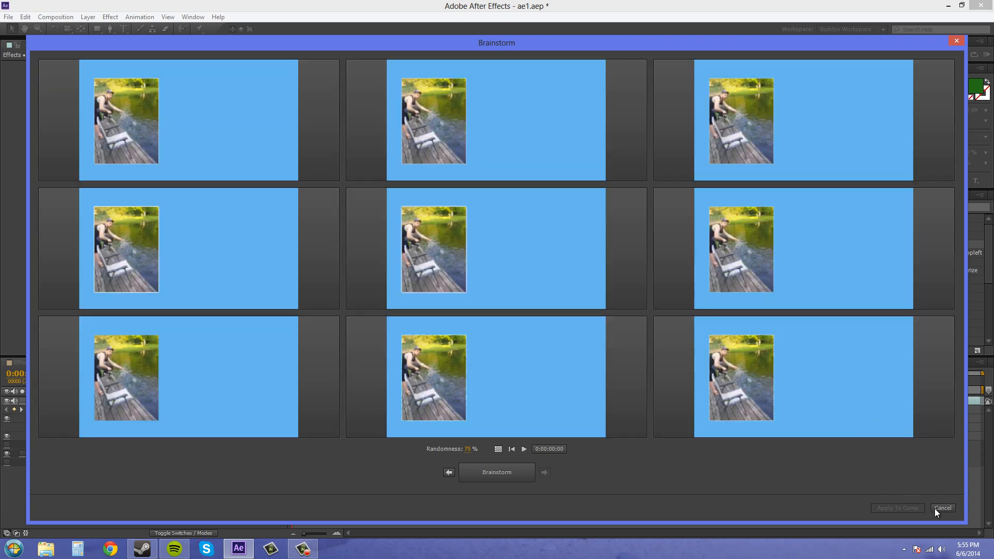
left_click(942, 508)
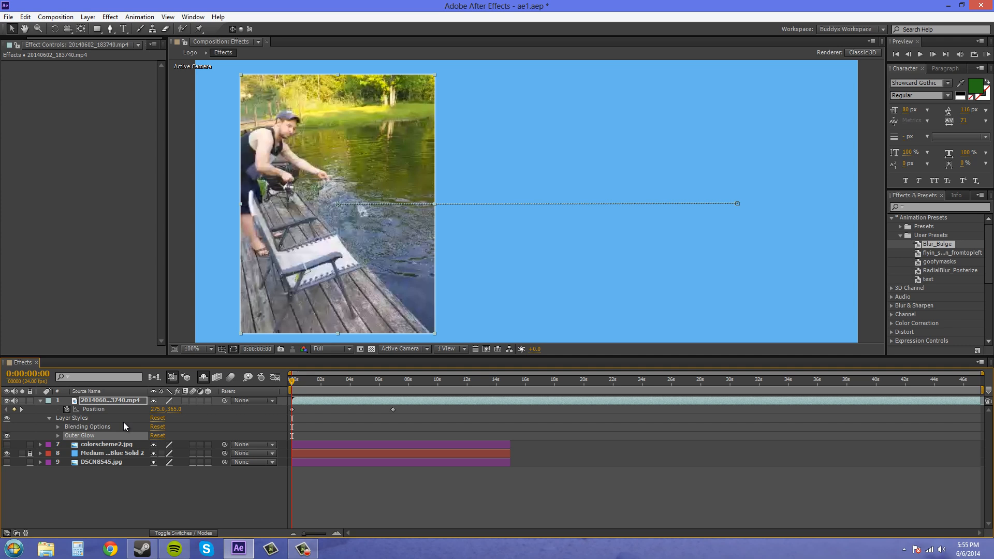
left_click(57, 426)
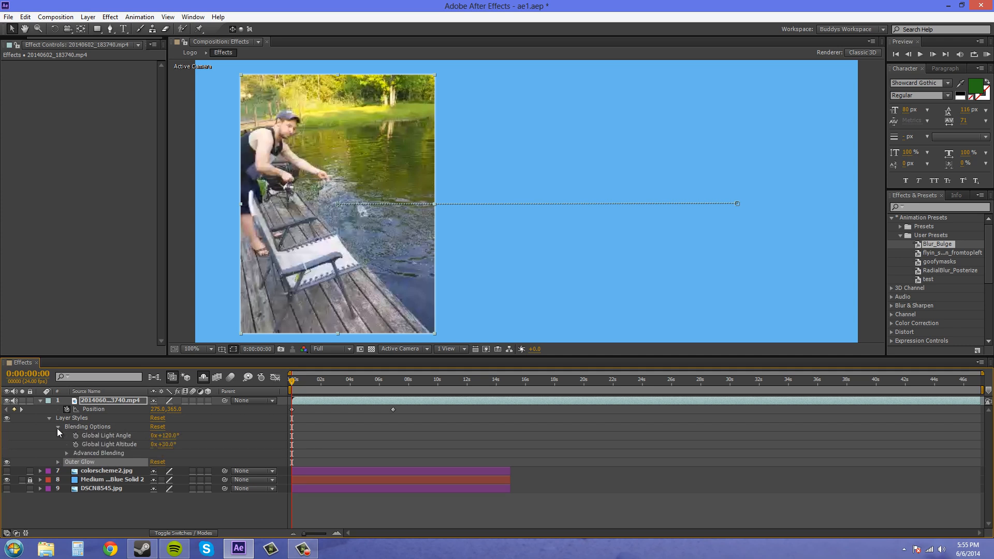
left_click(57, 427)
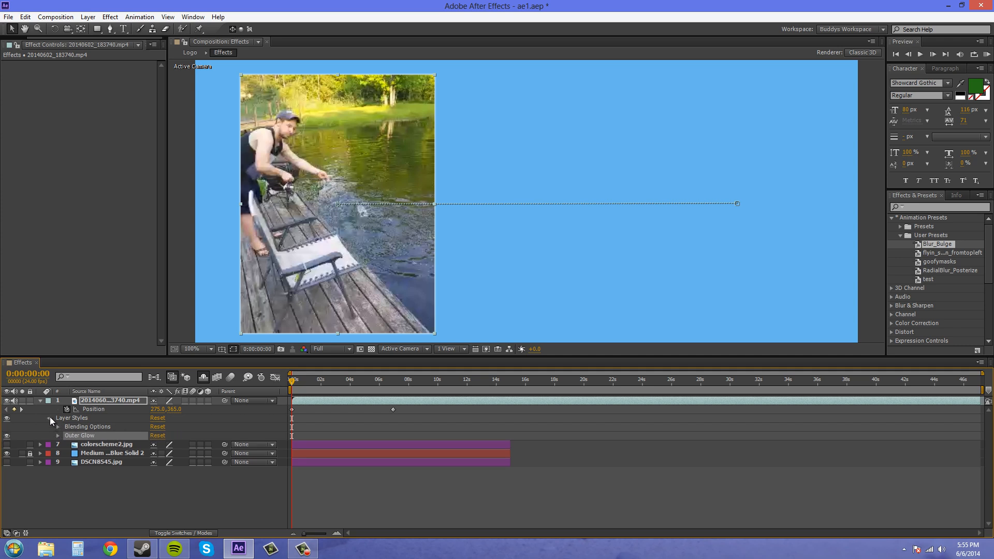
left_click(50, 421)
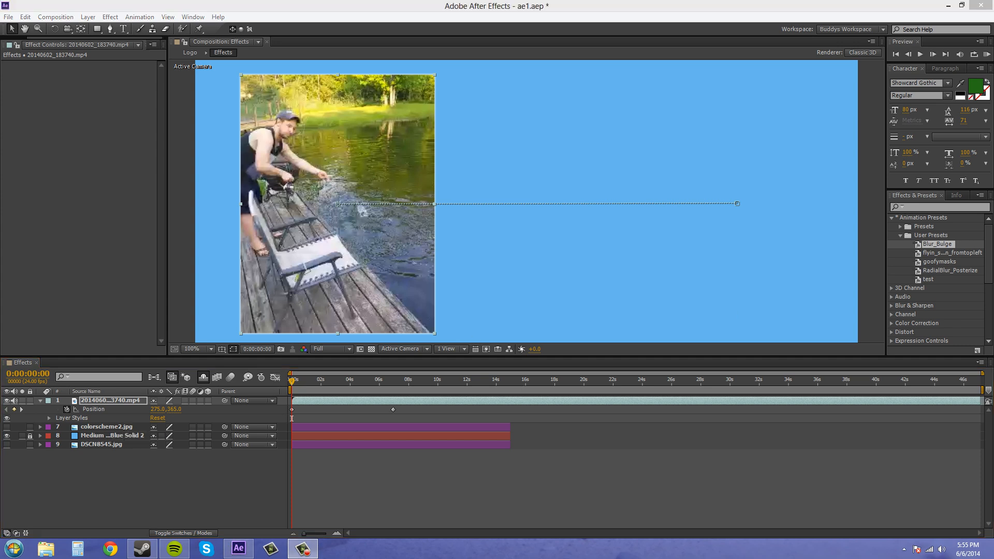
mouse_move(584, 295)
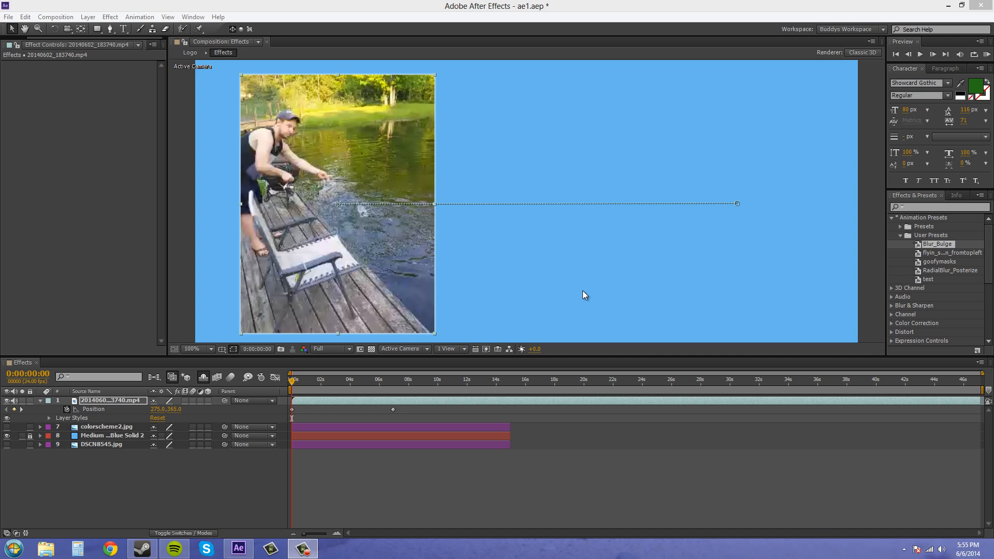
mouse_move(584, 296)
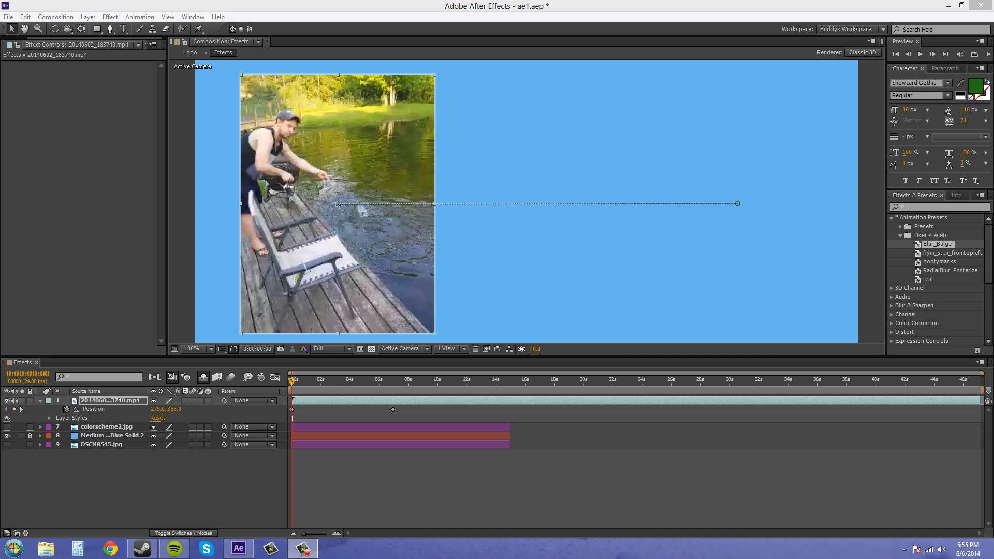
mouse_move(750, 282)
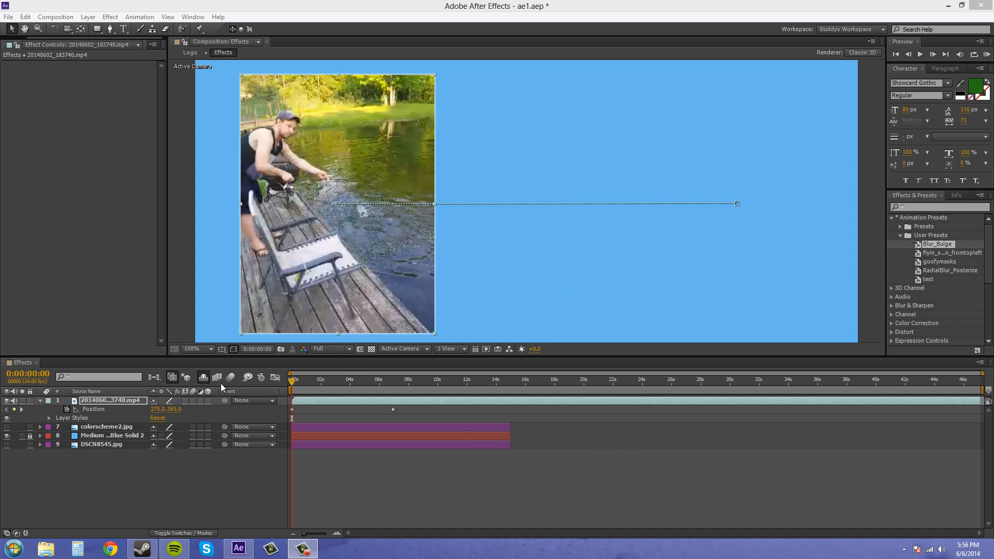
mouse_move(249, 377)
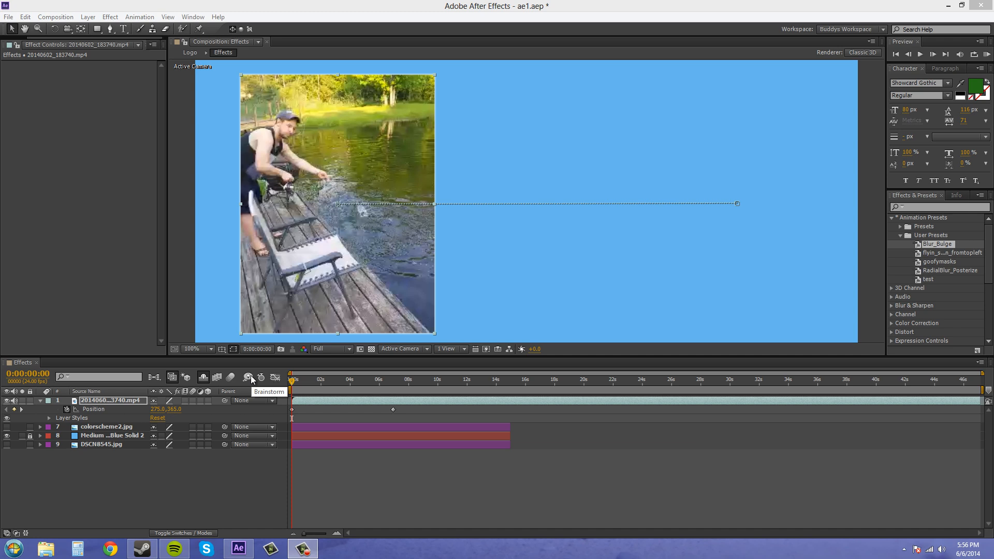
mouse_move(642, 277)
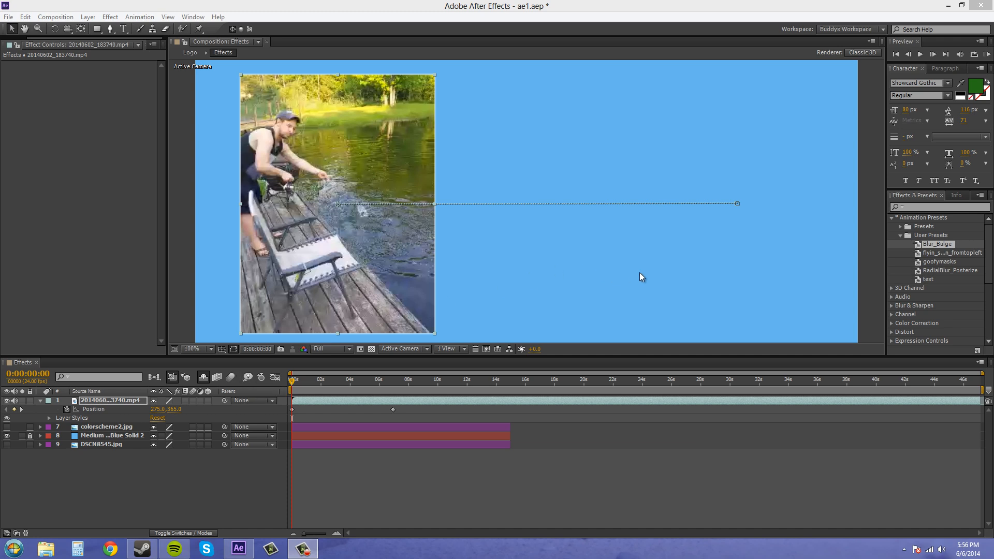
mouse_move(522, 311)
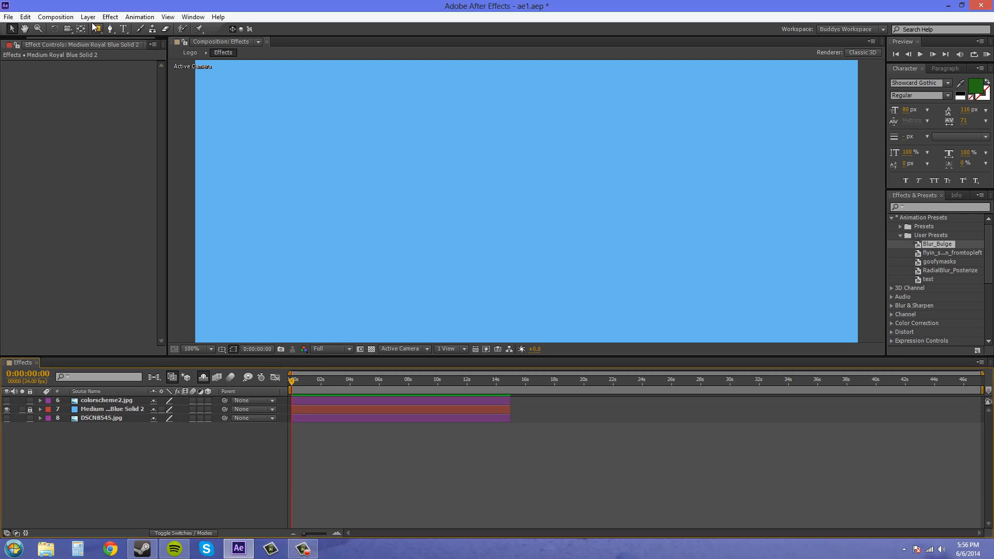
- Remove the fishing video layer from the Effects composition
left_click(87, 17)
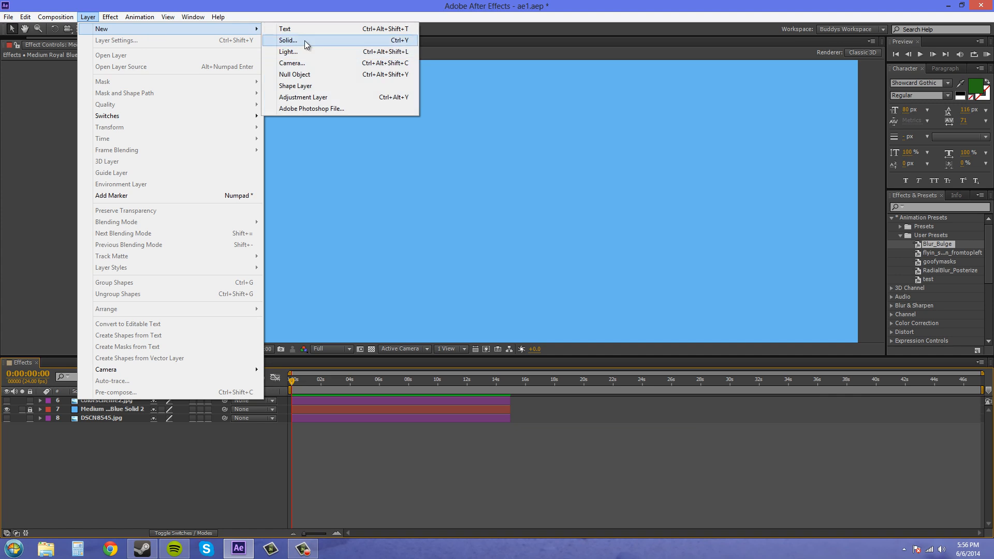
- Create a new text layer reading TEXT BRAINWAVES over the blue background
left_click(285, 28)
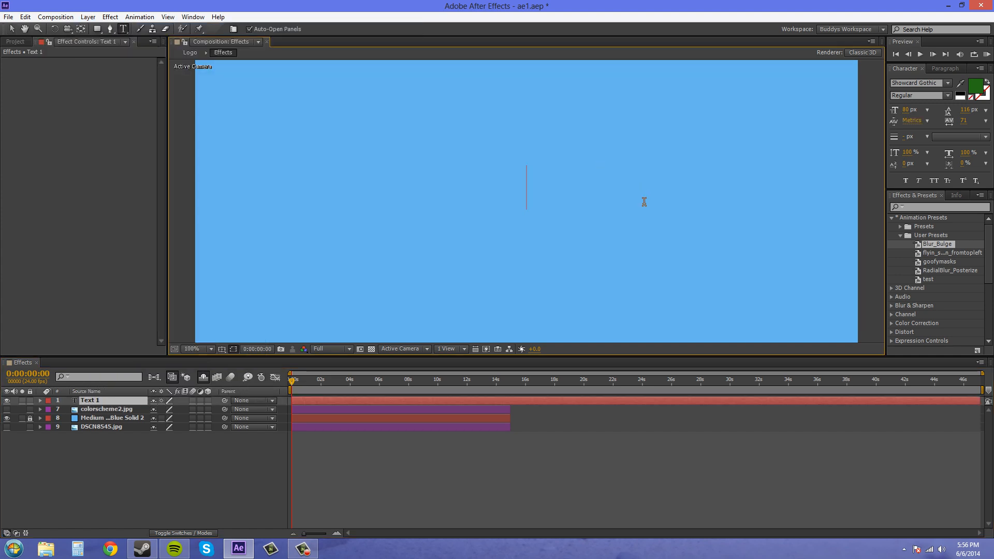
type("TEXT BRAINWAVES")
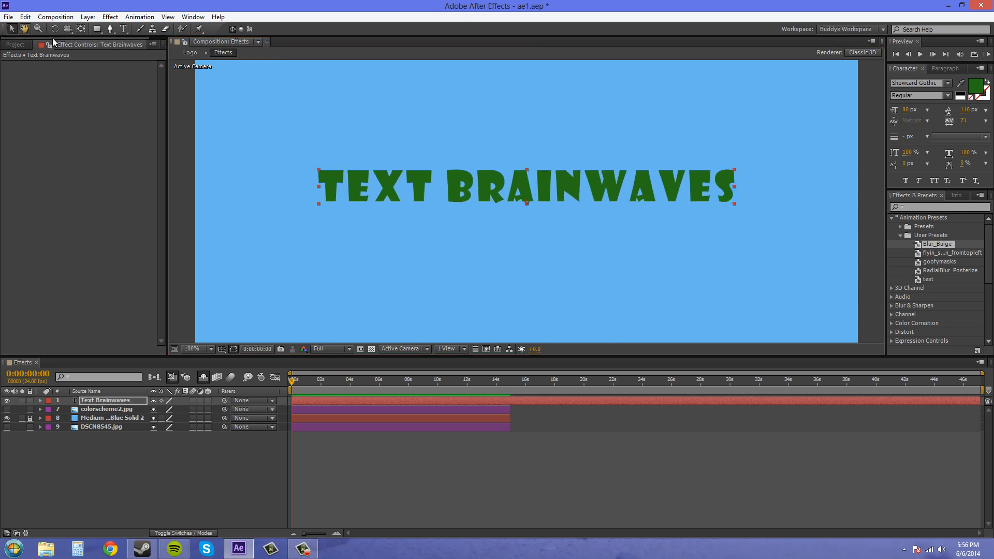
left_click(110, 16)
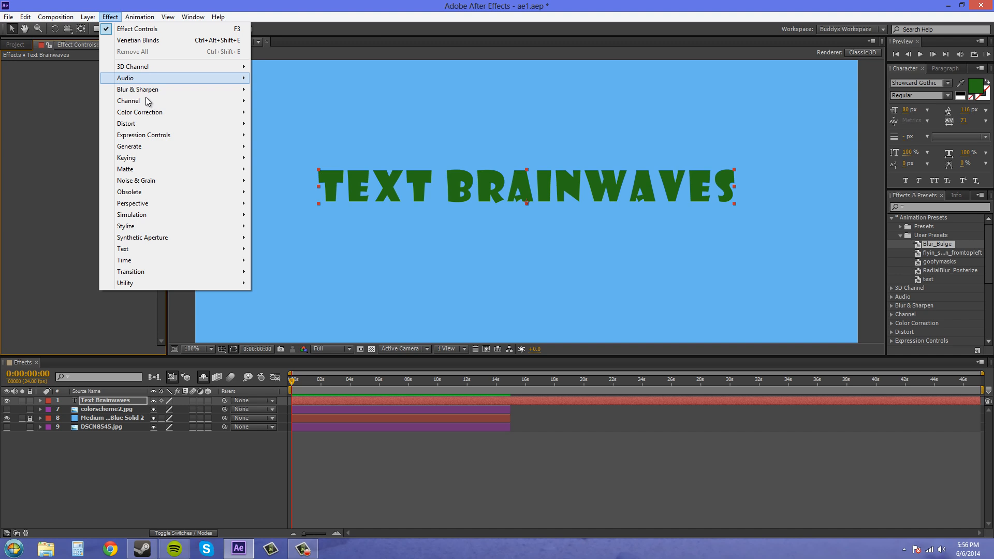
mouse_move(137, 88)
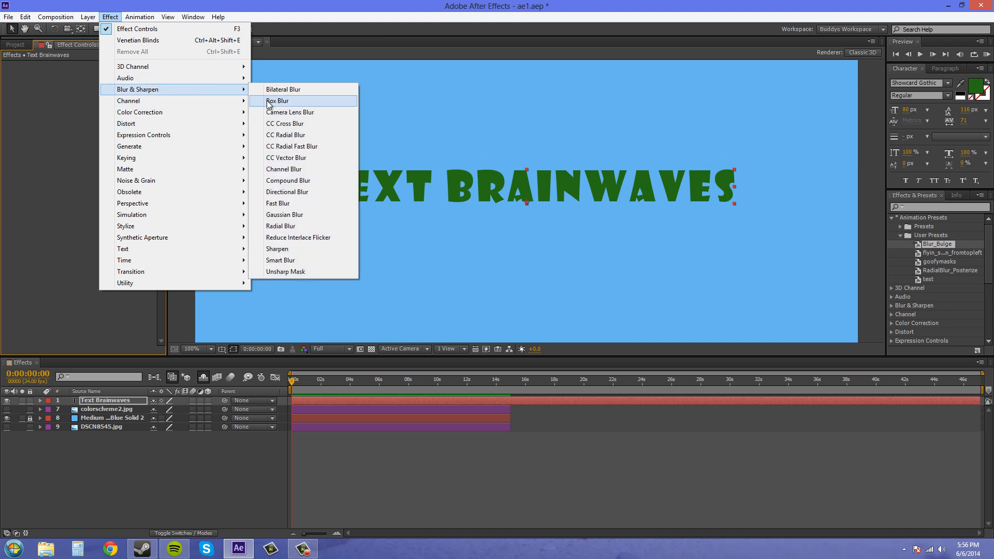
- Apply Box Blur to the TEXT BRAINWAVES layer and bring up Brainstorm variations
left_click(278, 101)
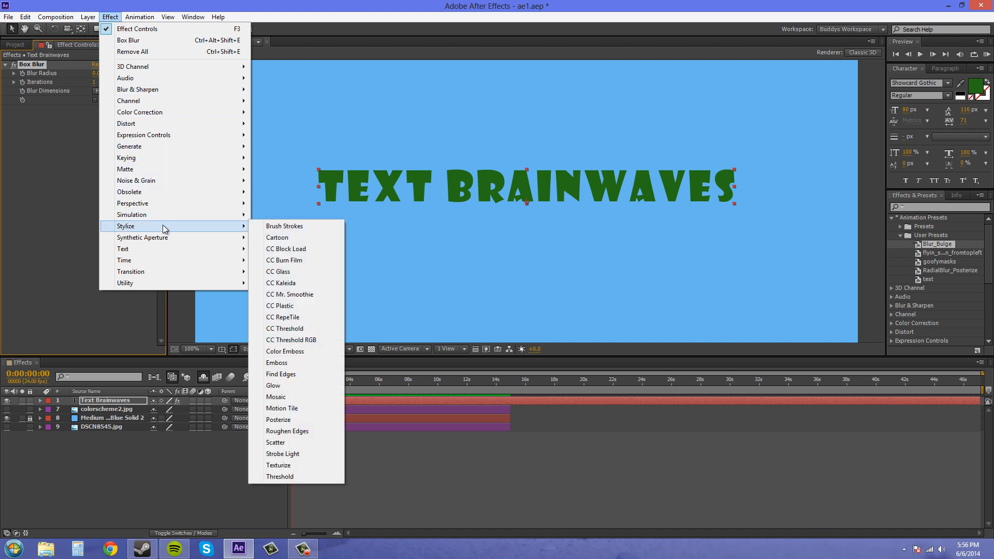
mouse_move(305, 363)
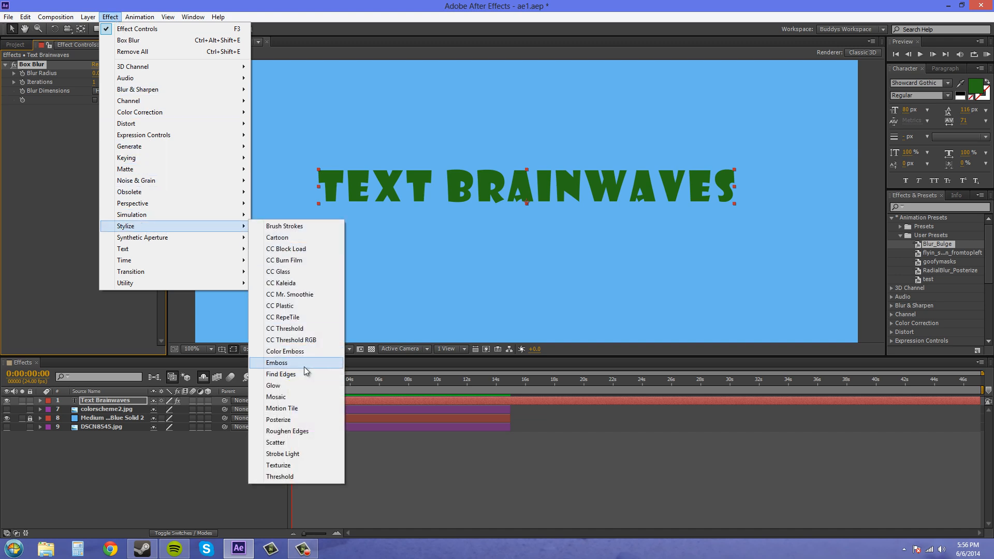
left_click(286, 432)
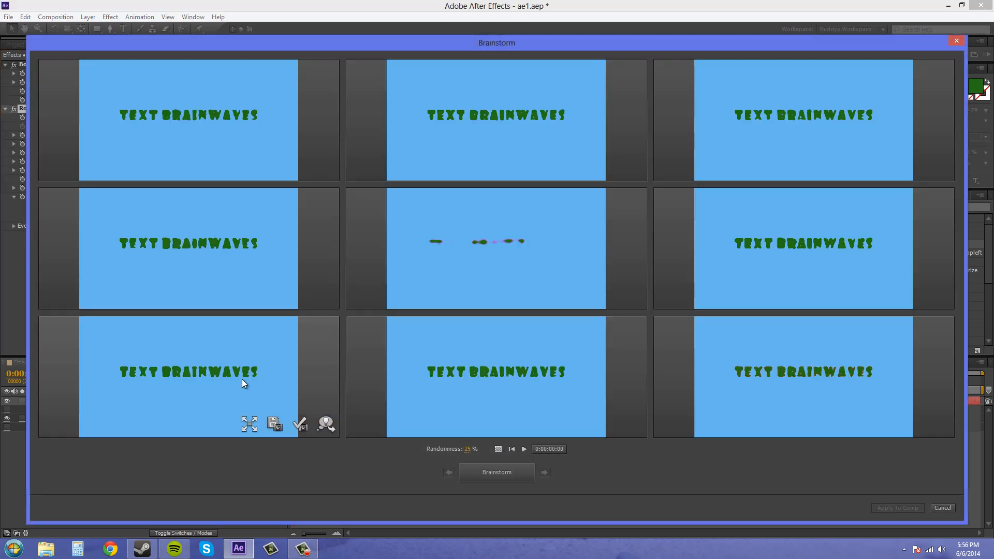
mouse_move(726, 288)
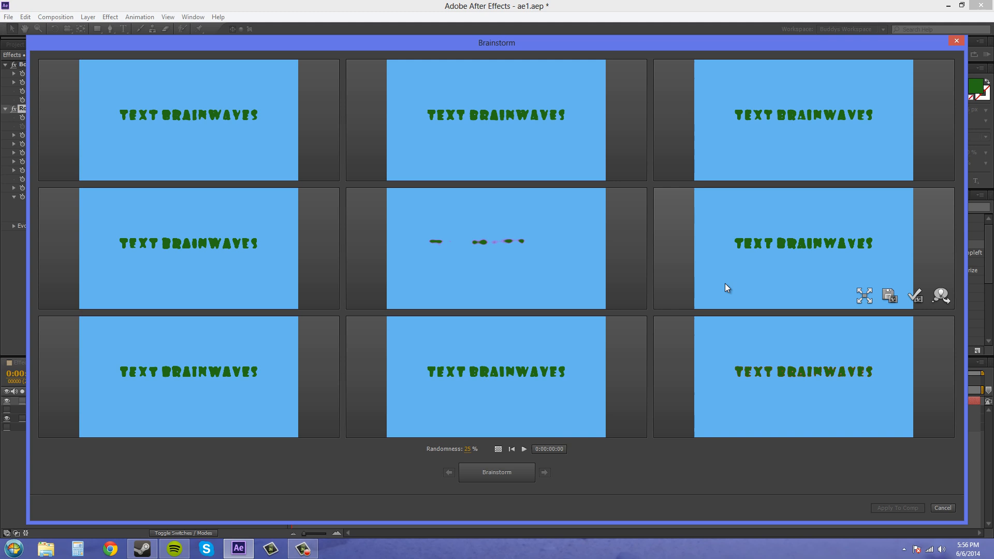
mouse_move(525, 432)
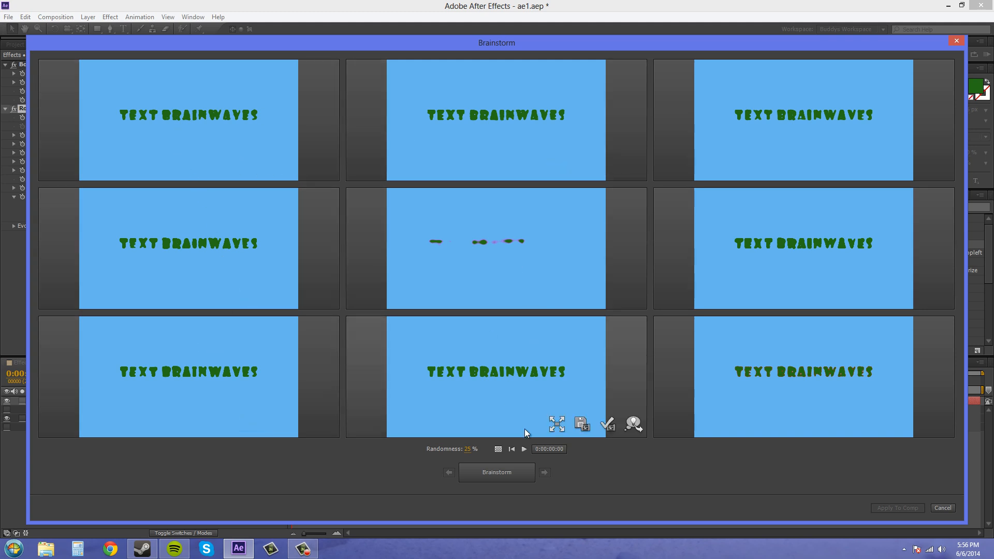
- Raise Brainstorm randomness to 50%, regenerate and preview variations, then cancel without applying
left_click(472, 449)
type("50")
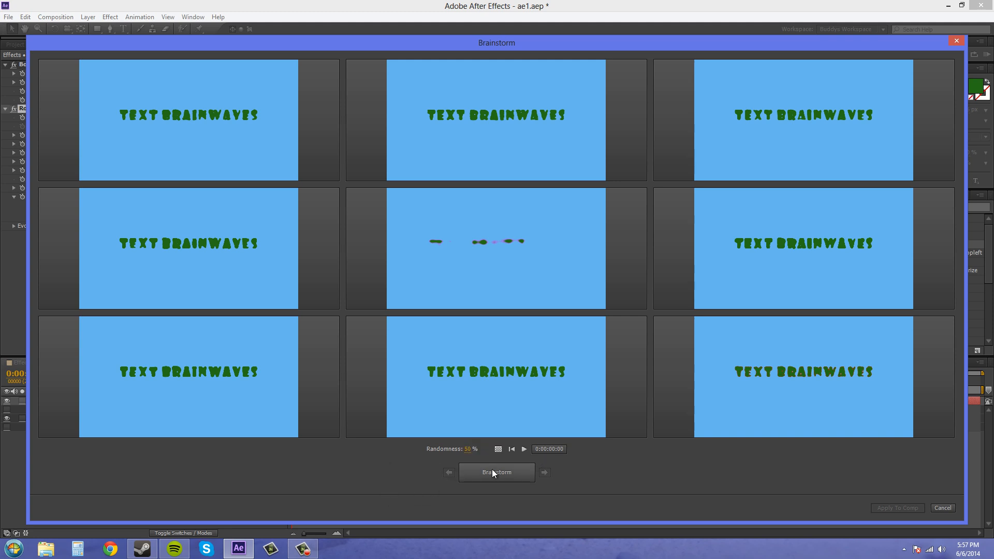
left_click(496, 472)
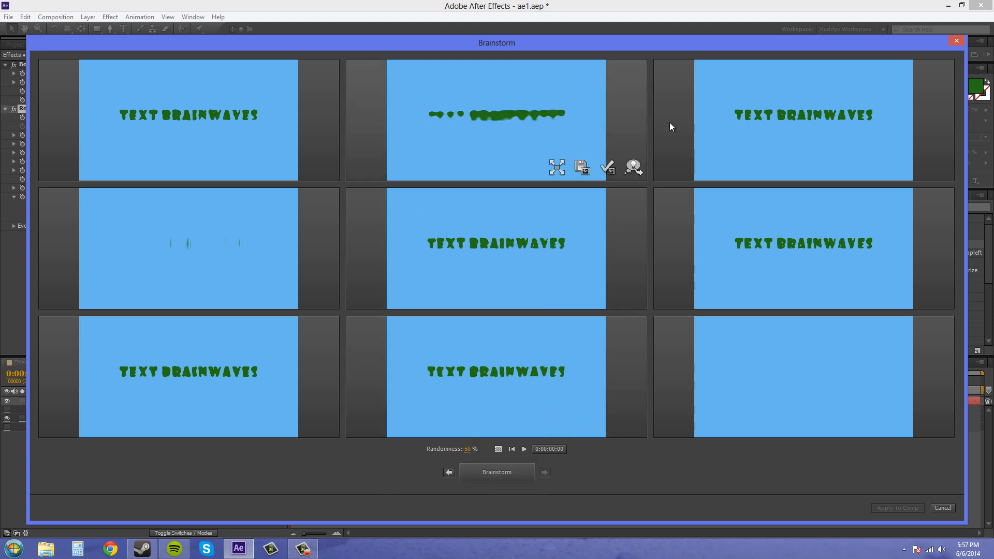
mouse_move(496, 427)
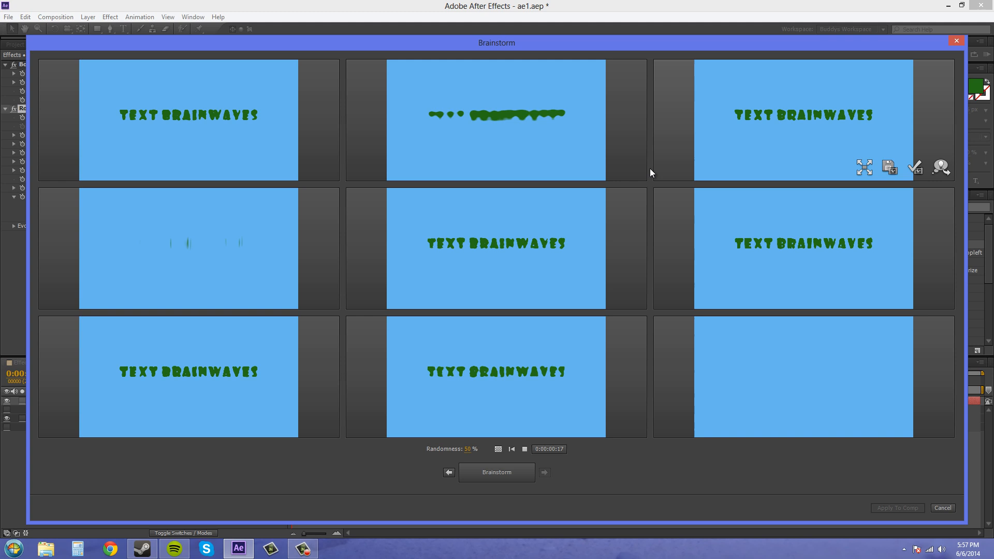
left_click(497, 472)
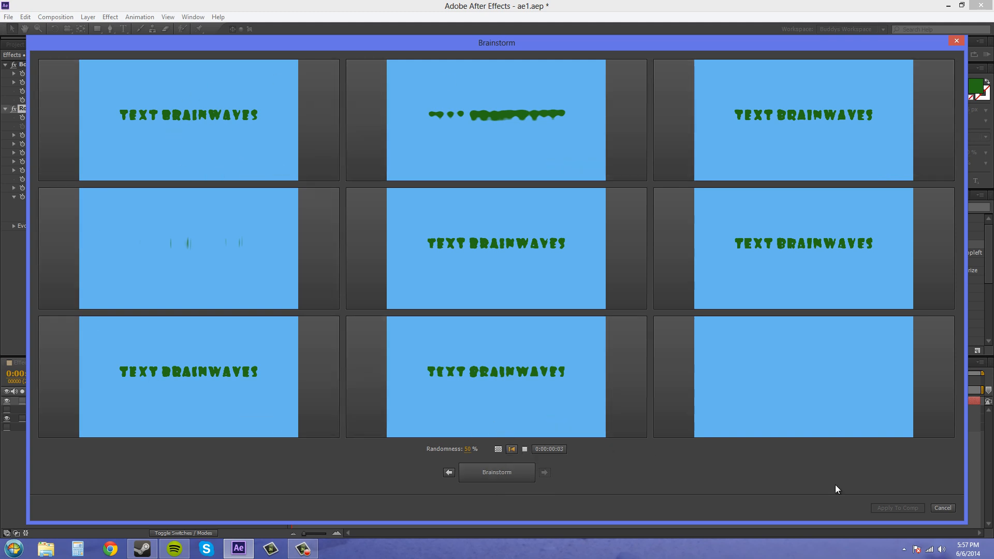
mouse_move(446, 355)
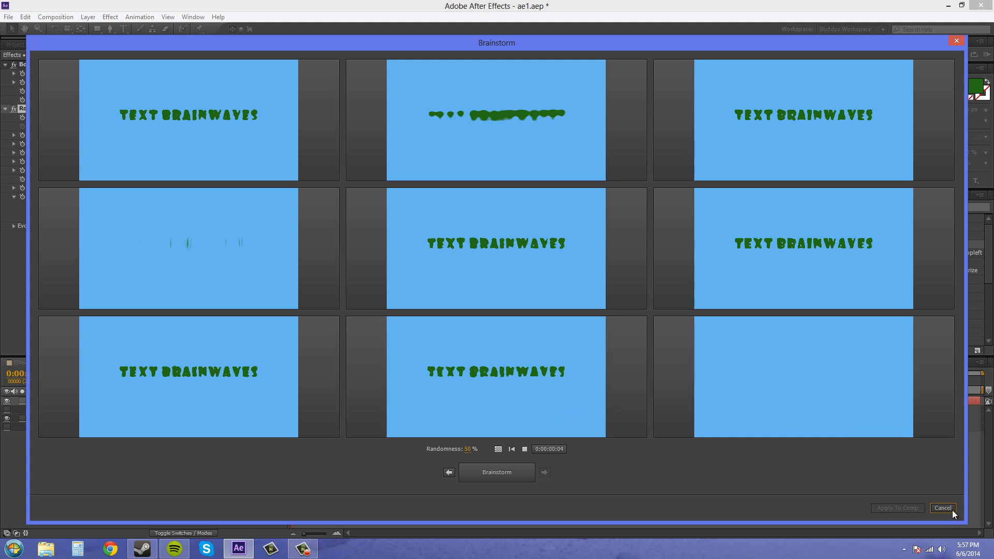
left_click(943, 508)
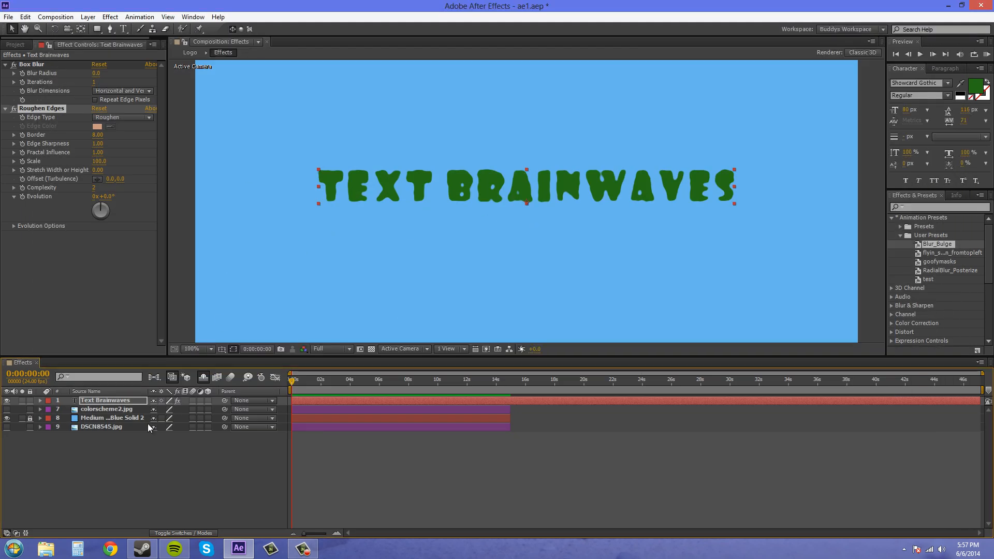
mouse_move(121, 465)
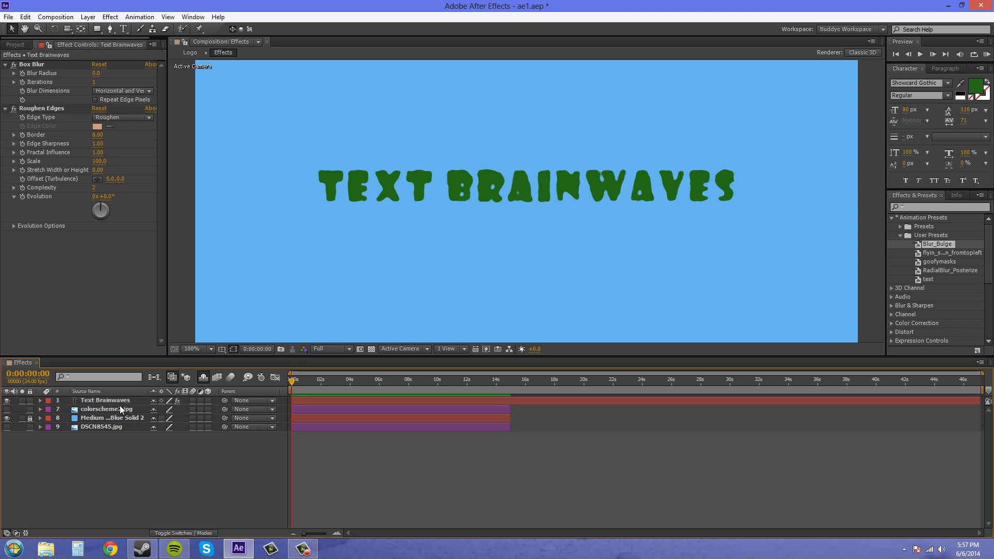
- Draw a filled grey polygon as Shape Layer 1 on the blue background
left_click(109, 16)
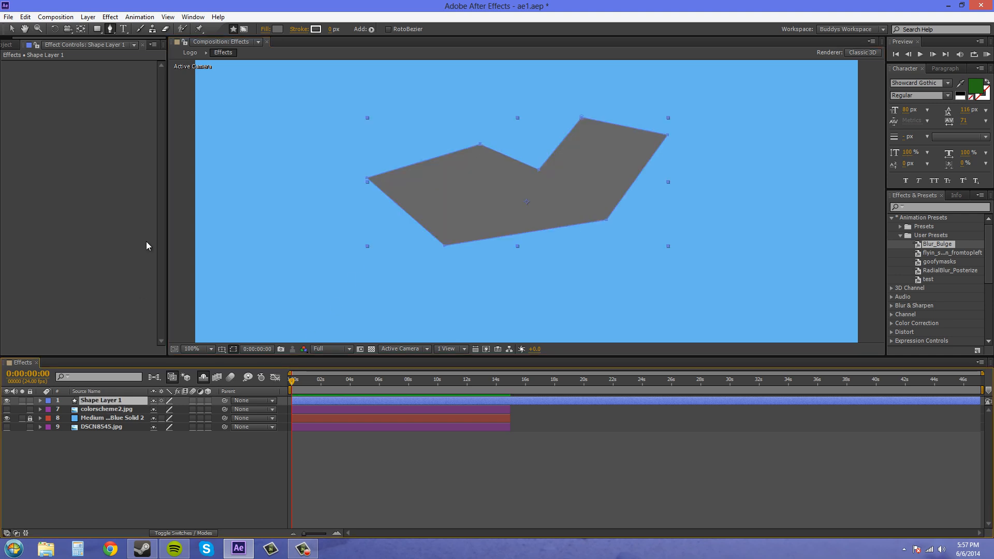
- Search 'flo mo' and apply CC Flo Motion to Shape Layer 1
left_click(110, 17)
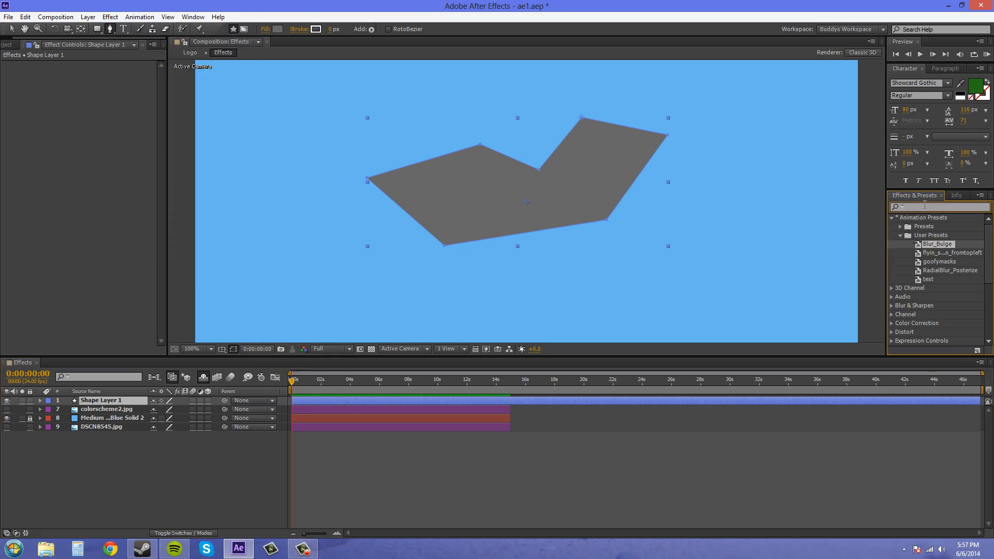
type("flo mot")
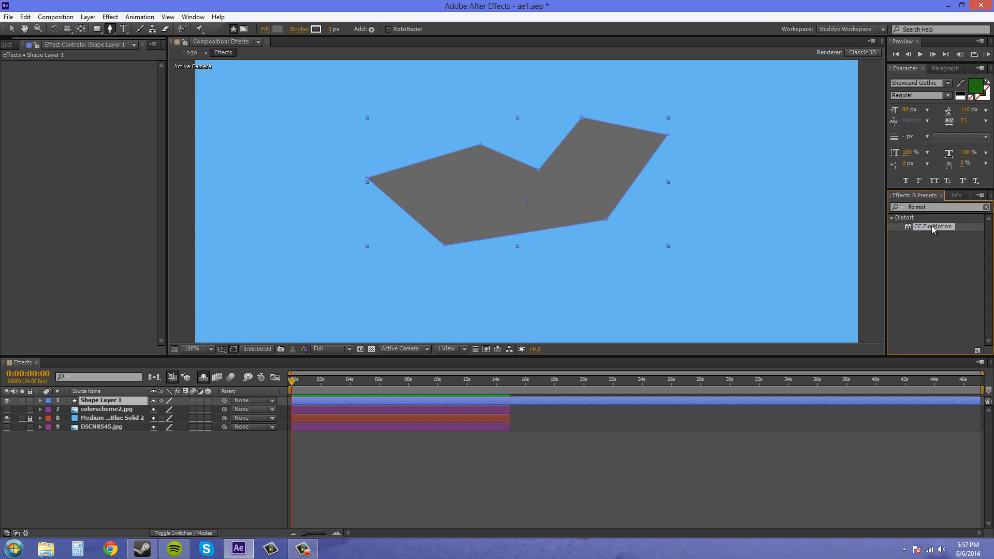
double_click(933, 226)
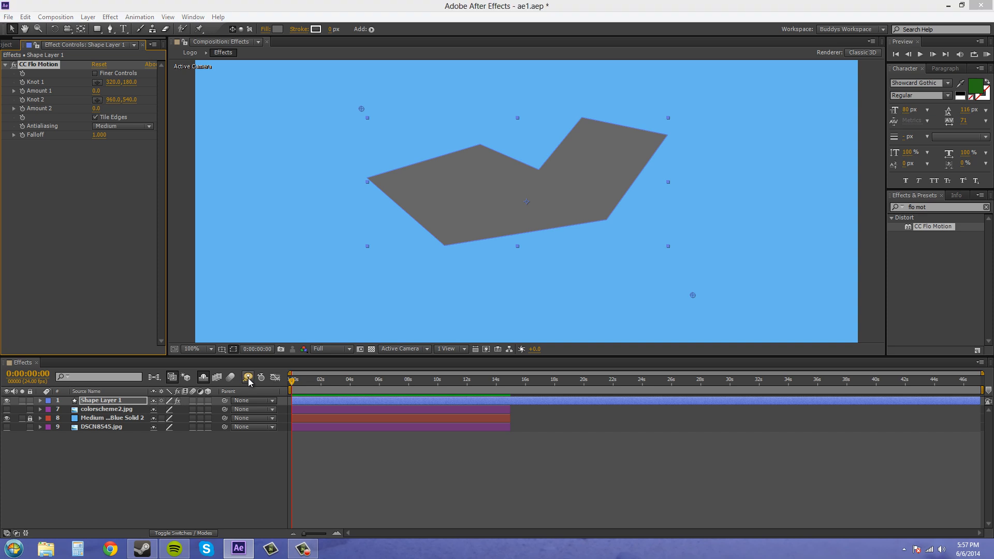
- Launch Brainstorm to generate Flo Motion variations of the grey shape
left_click(248, 378)
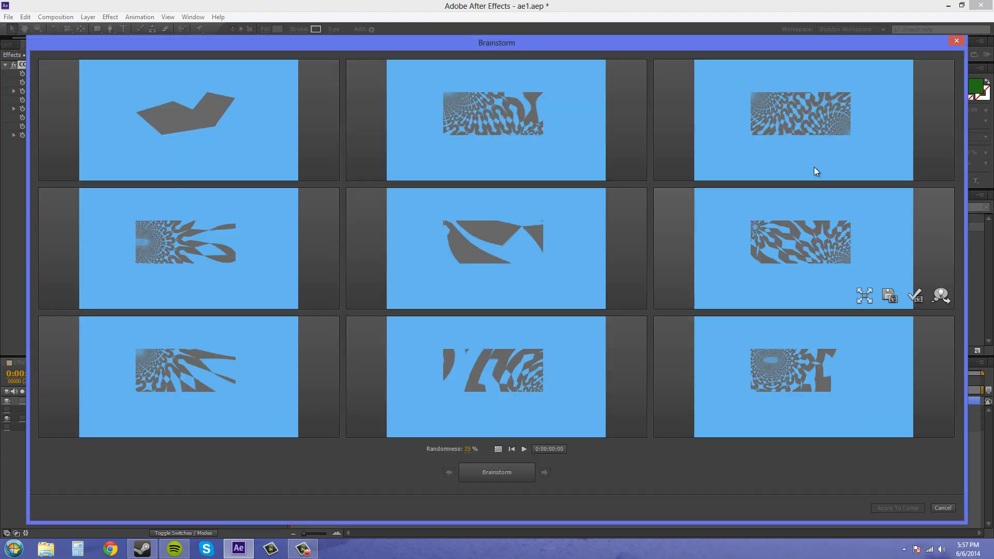
mouse_move(197, 228)
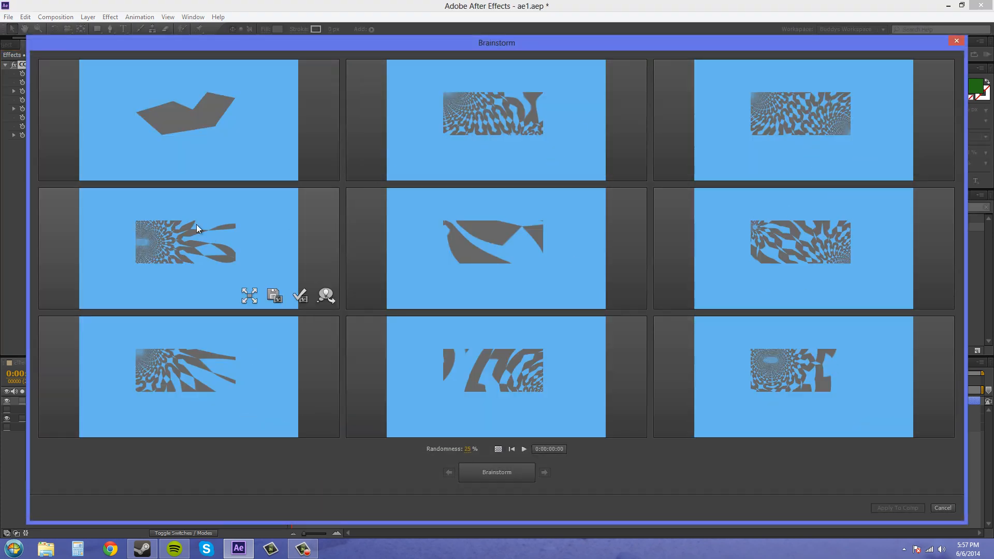
mouse_move(608, 167)
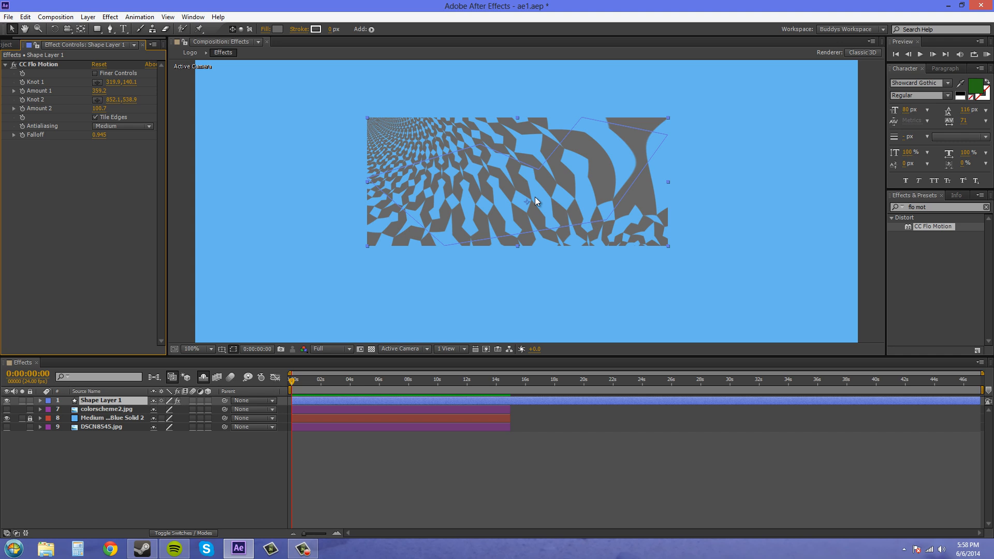
mouse_move(490, 152)
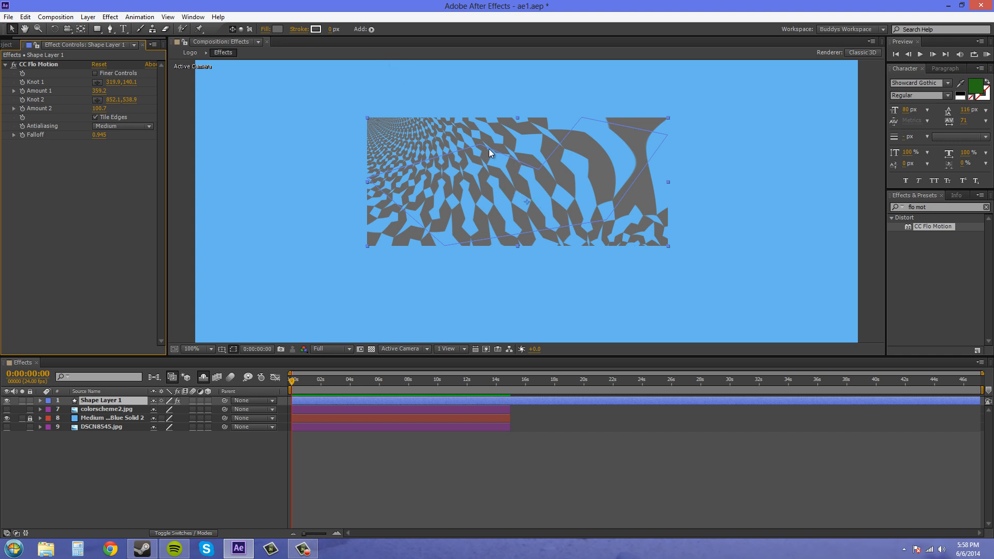
mouse_move(354, 113)
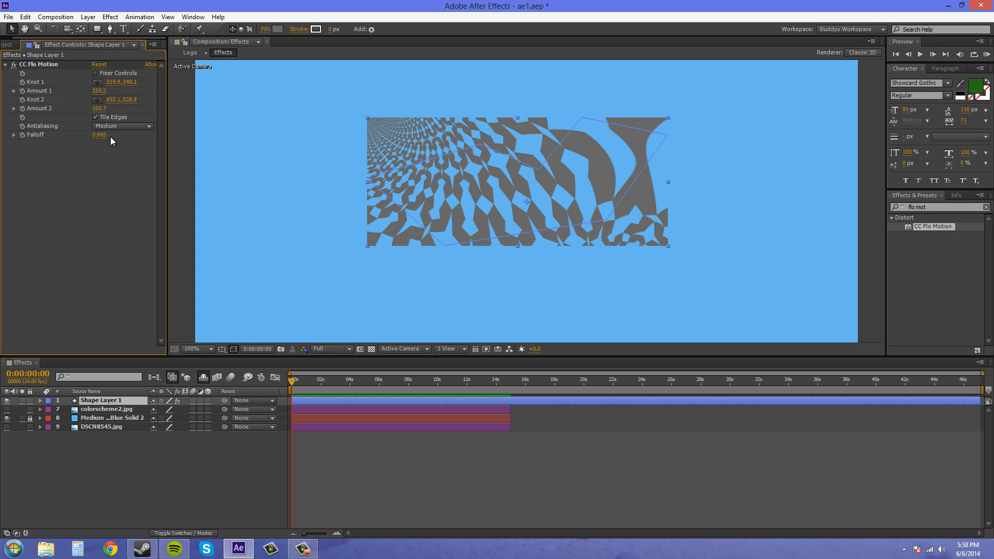
mouse_move(393, 184)
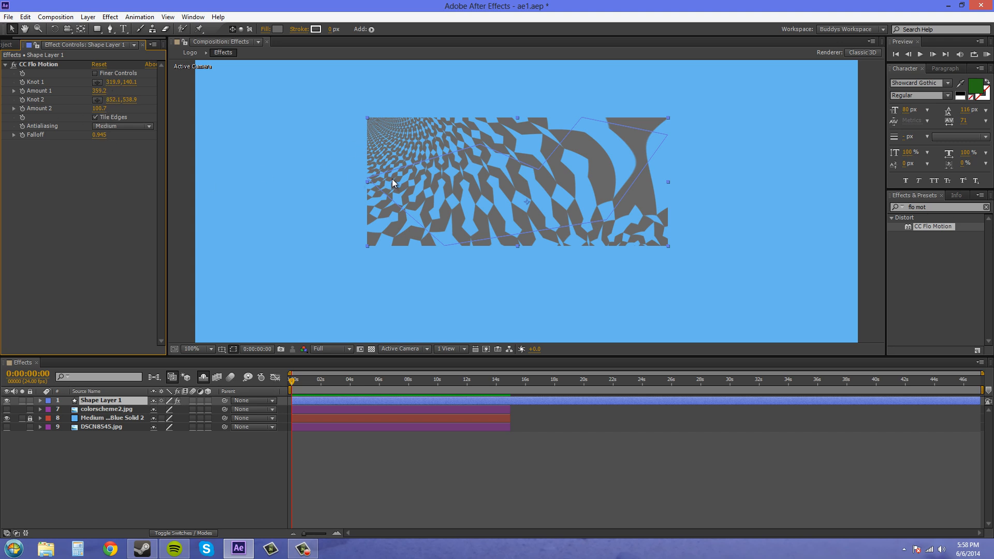
mouse_move(323, 105)
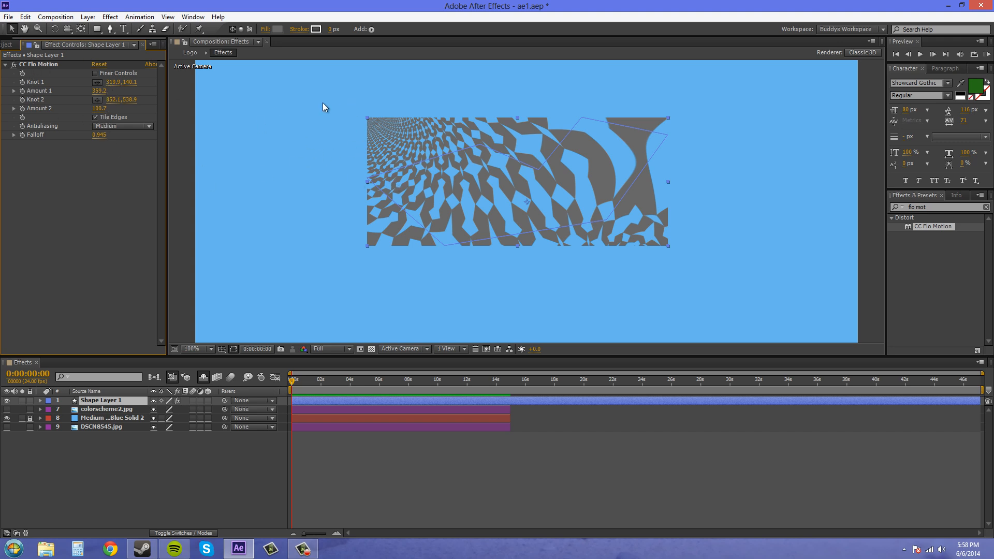
mouse_move(252, 379)
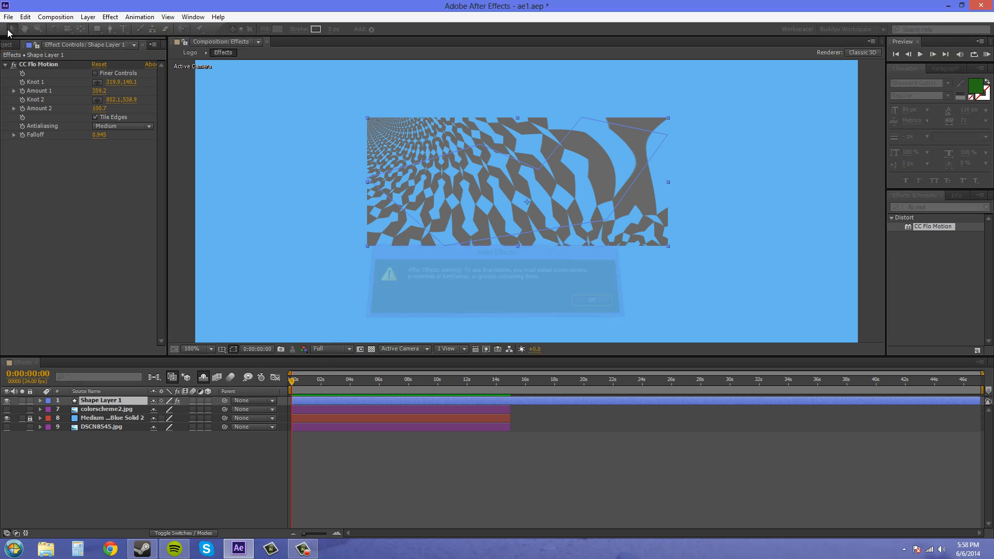
left_click(590, 299)
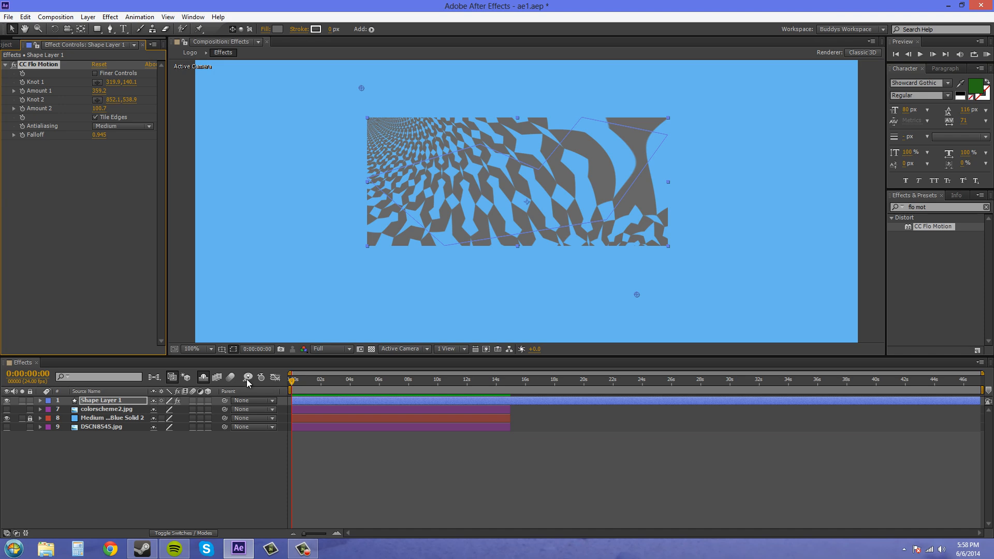
- Run Brainstorm again for a fresh set of Flo Motion variations
left_click(248, 378)
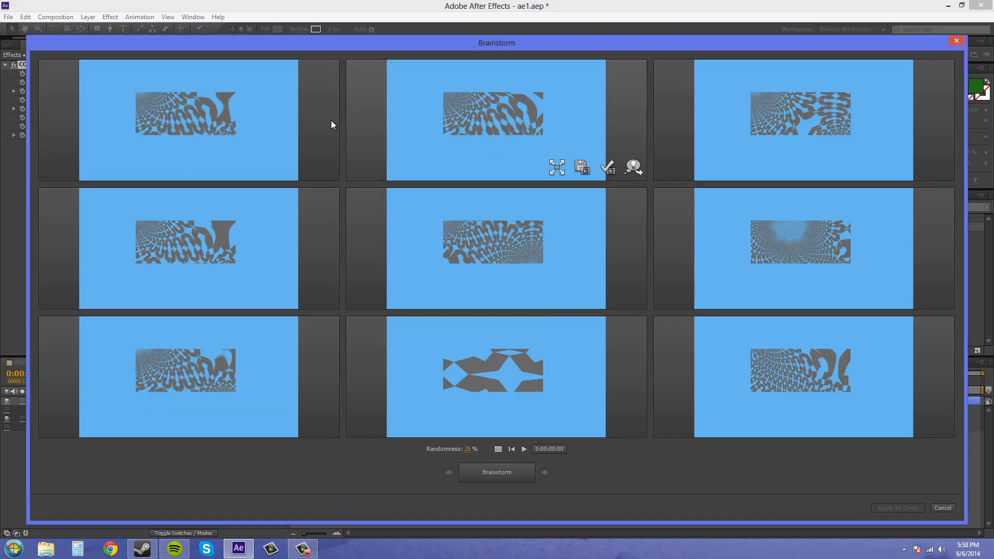
mouse_move(823, 250)
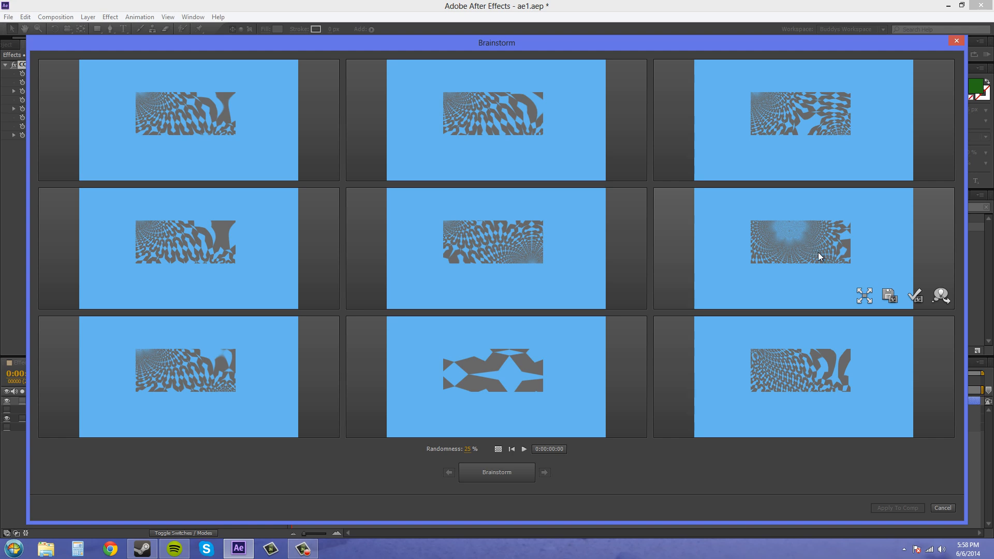
mouse_move(906, 303)
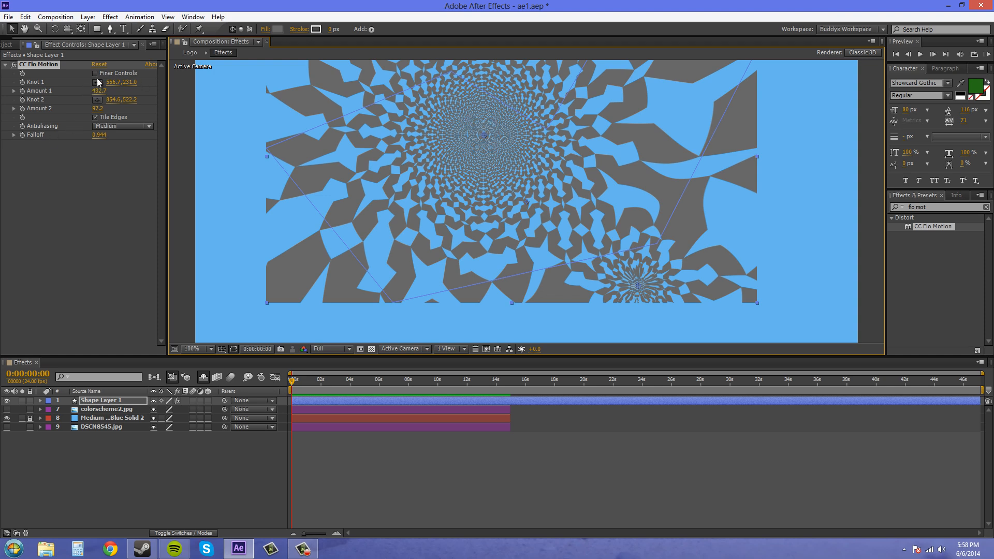
- Zoom the Composition panel to 50% so the whole tunnel pattern is visible
left_click(194, 349)
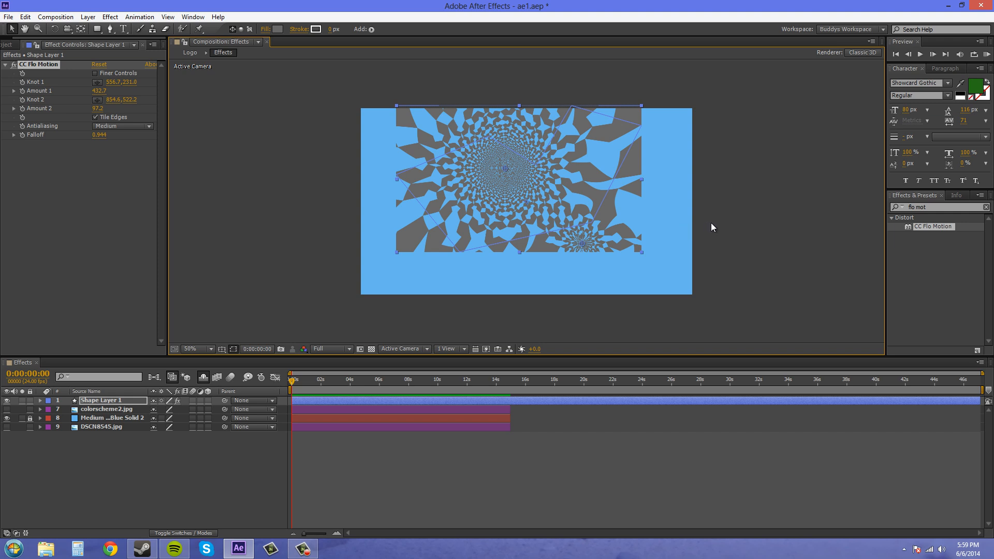
mouse_move(714, 222)
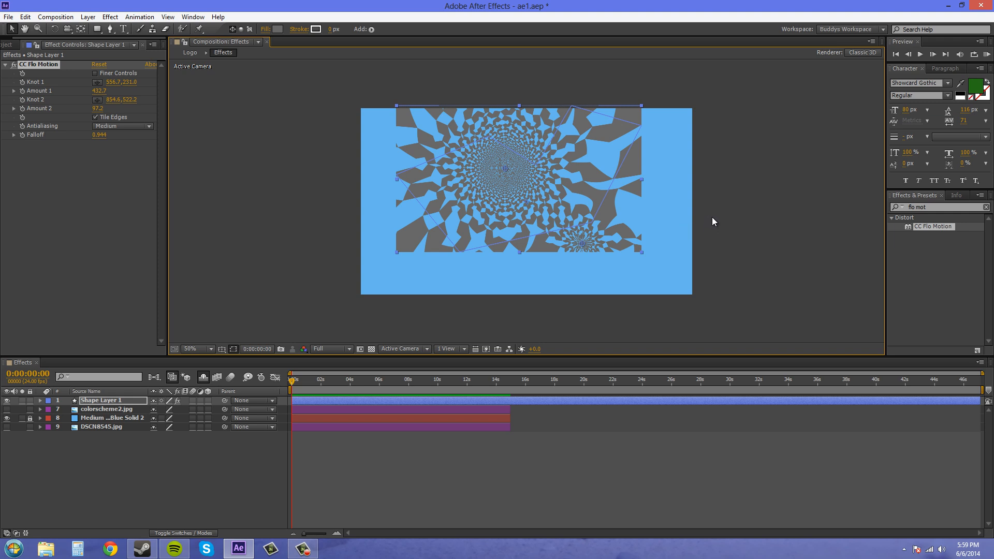
mouse_move(701, 255)
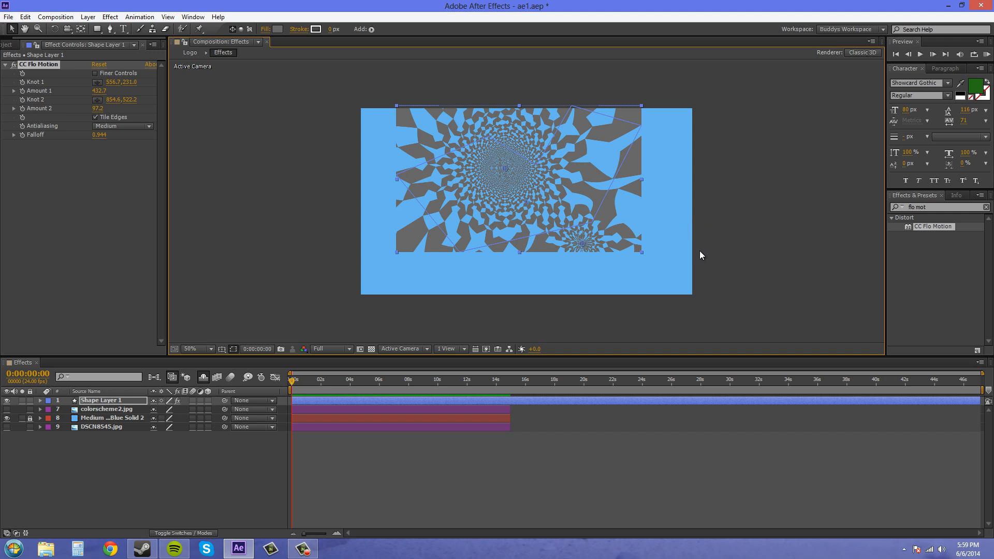
mouse_move(754, 469)
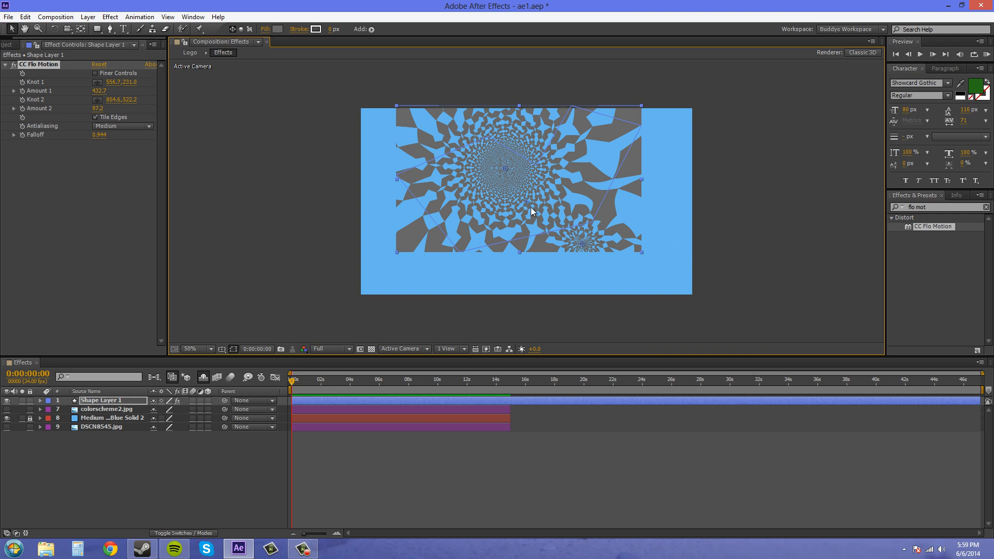
mouse_move(593, 269)
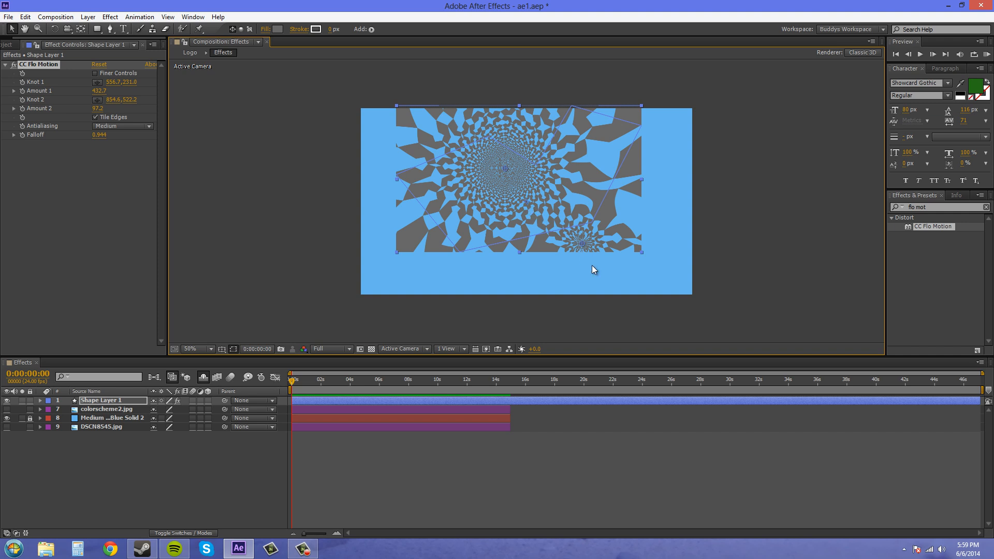